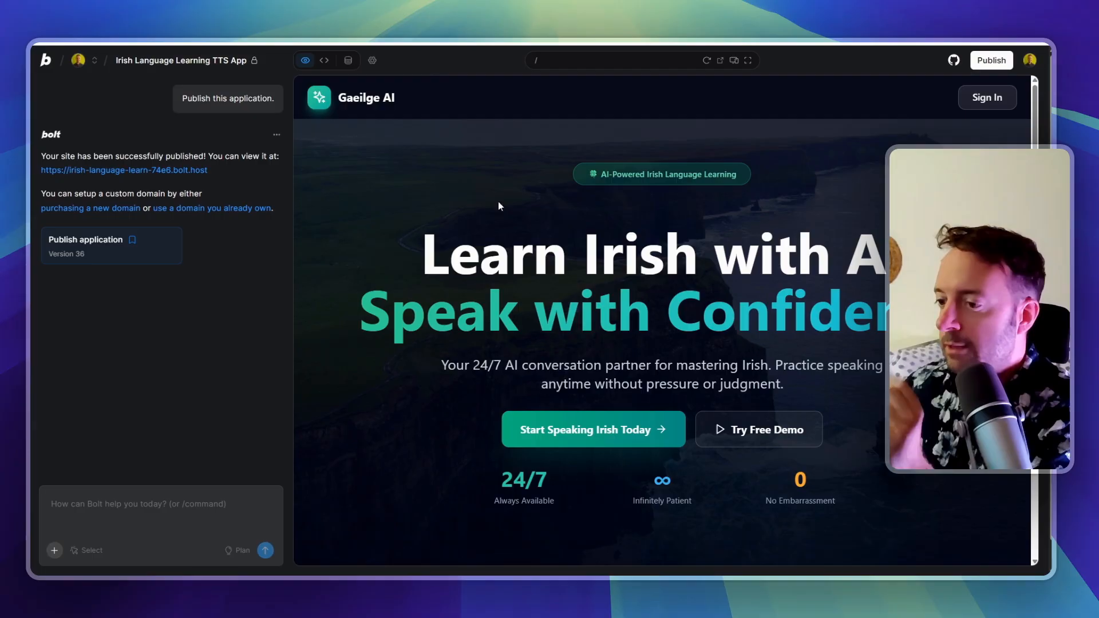
{"action": "mouse_move", "coordinate": [353, 370]}
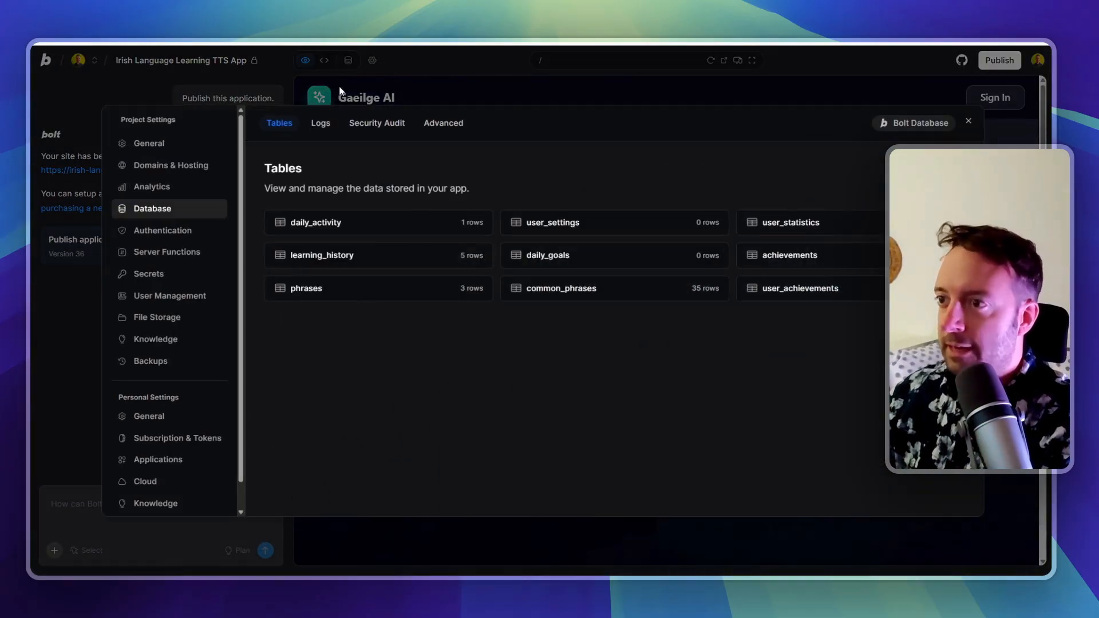
{"action": "mouse_move", "coordinate": [163, 225]}
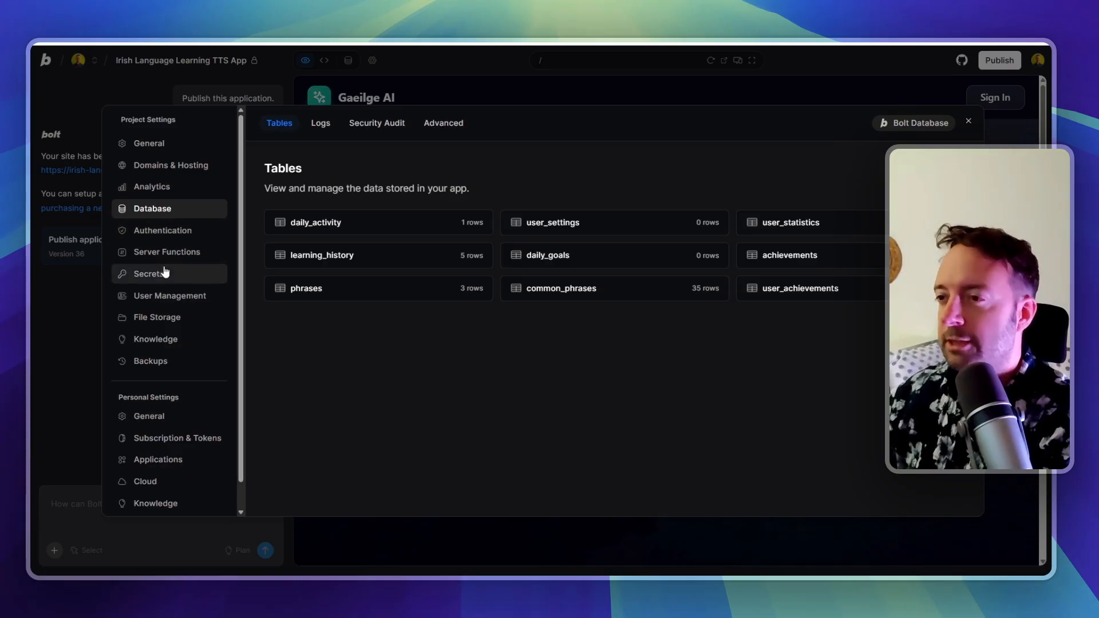
{"action": "mouse_move", "coordinate": [163, 300]}
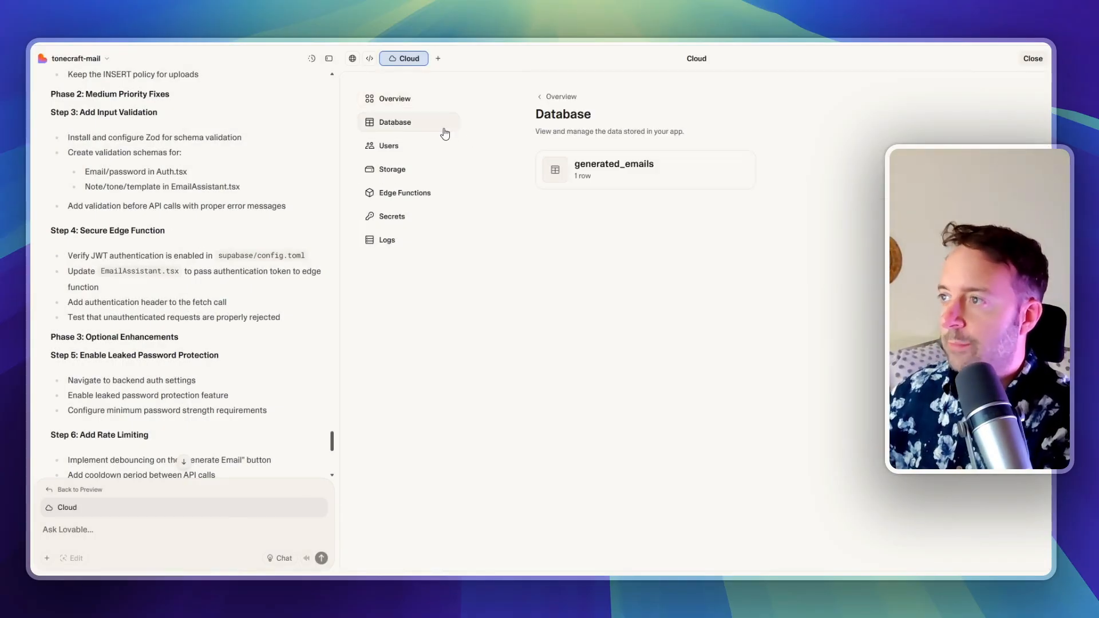
Browse the Cloud backend's Database and Storage, showing the public images bucket
{"action": "left_click", "coordinate": [392, 169]}
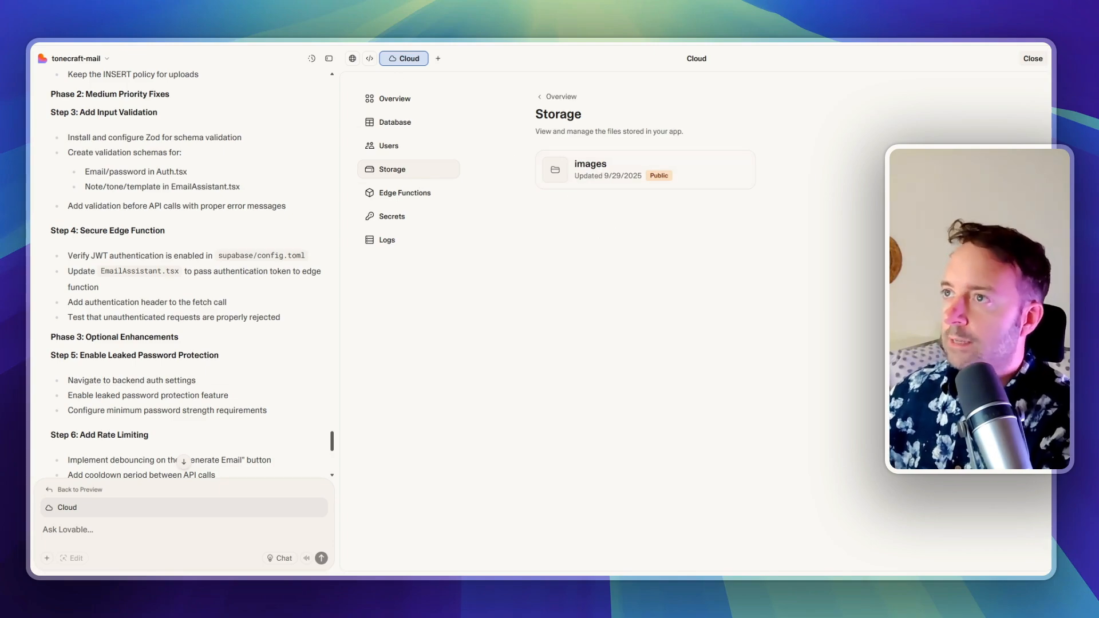
{"action": "left_click", "coordinate": [403, 192]}
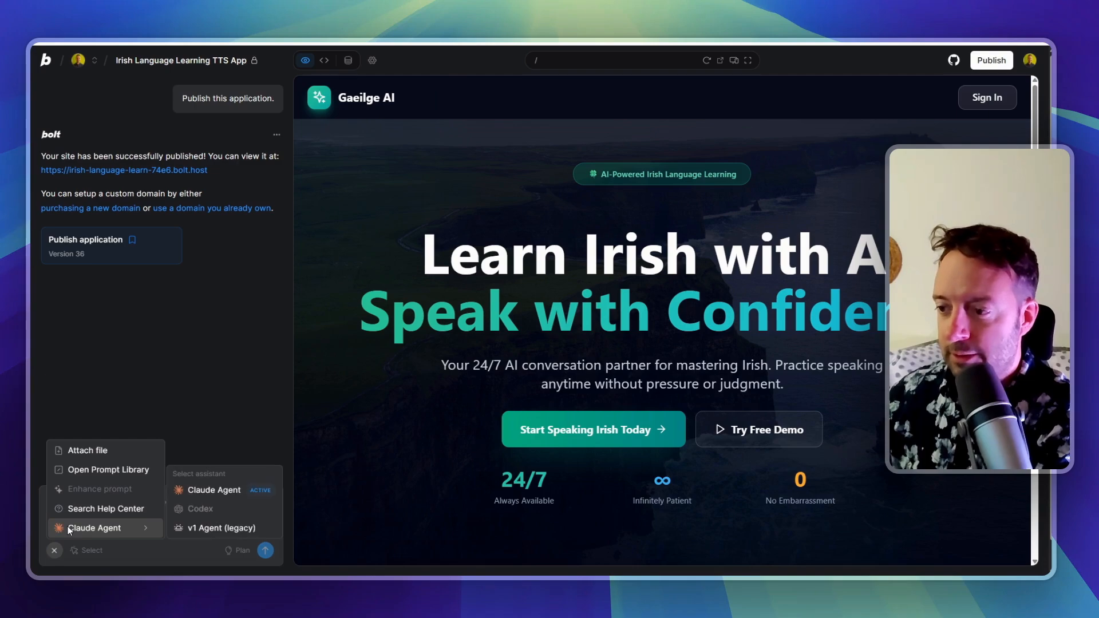
{"action": "mouse_move", "coordinate": [214, 490]}
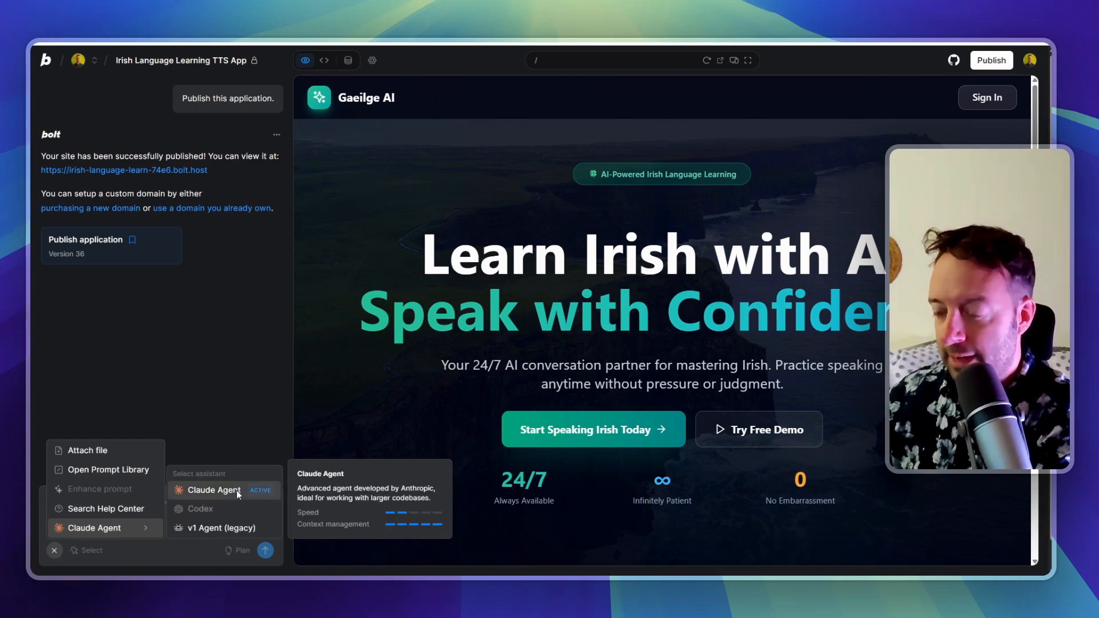
{"action": "mouse_move", "coordinate": [221, 528]}
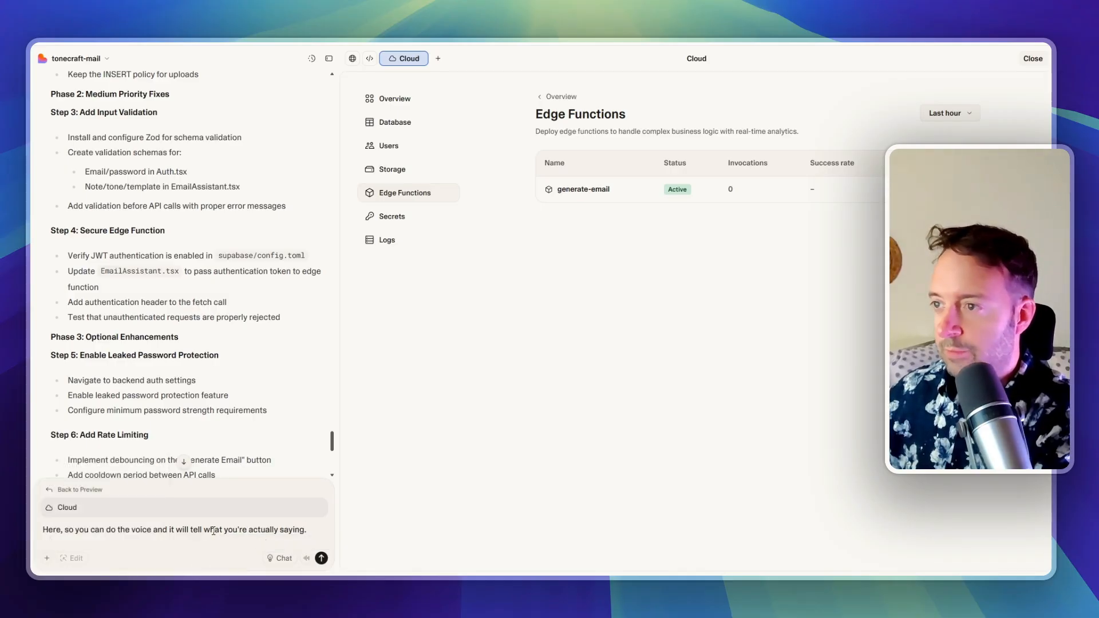
Review the Speed report (100% performance), its SEO card, then the 6-visitor Analytics dashboard
{"action": "left_click", "coordinate": [353, 58]}
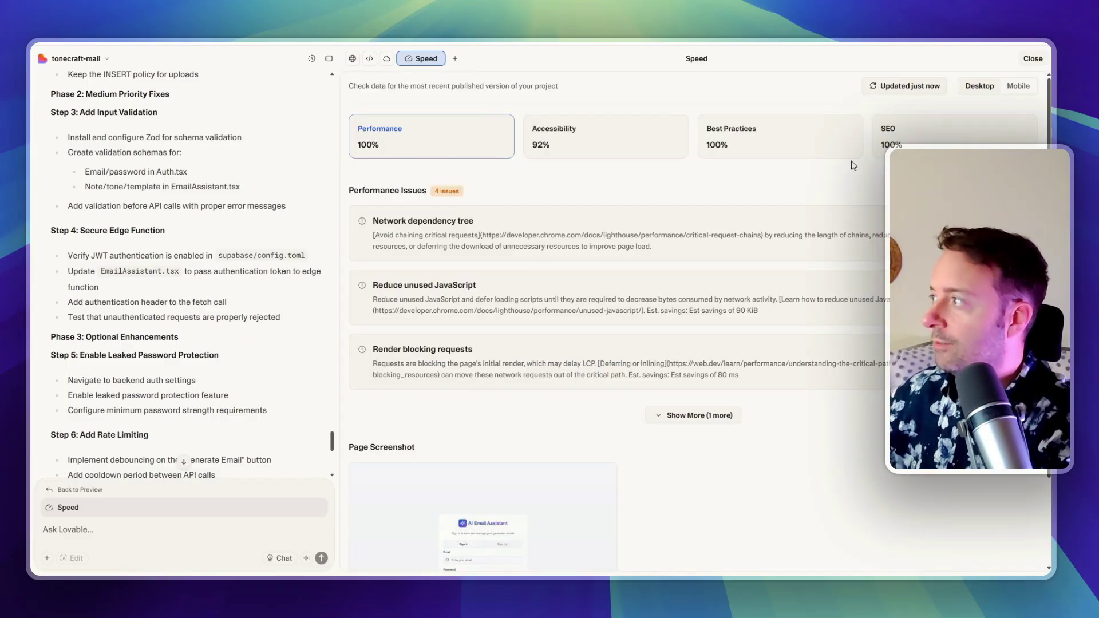
{"action": "left_click", "coordinate": [915, 132]}
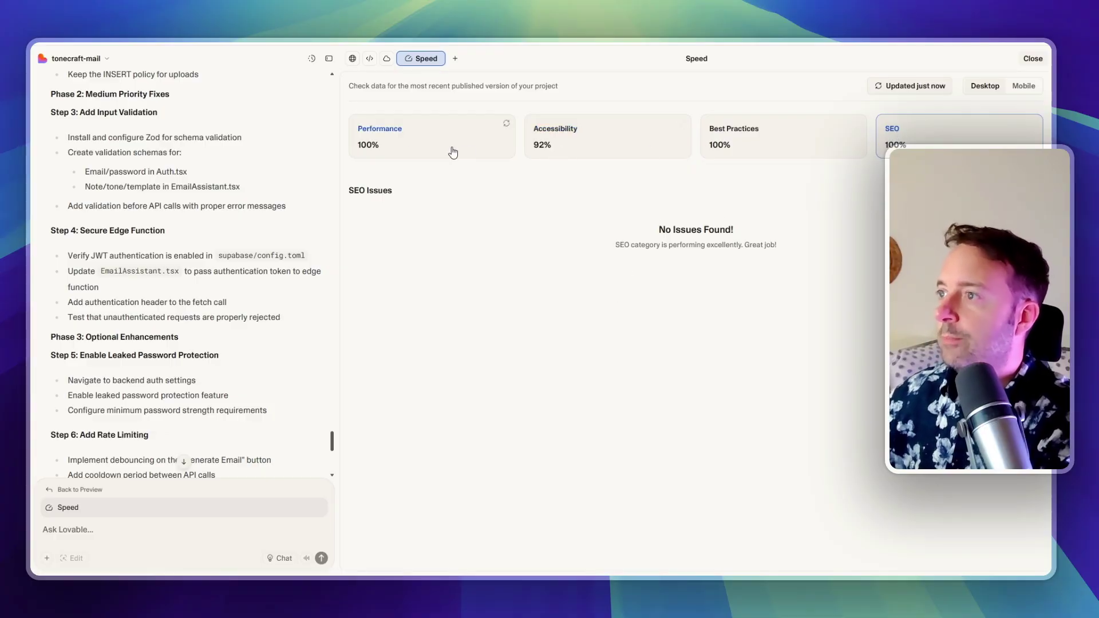
{"action": "left_click", "coordinate": [387, 58]}
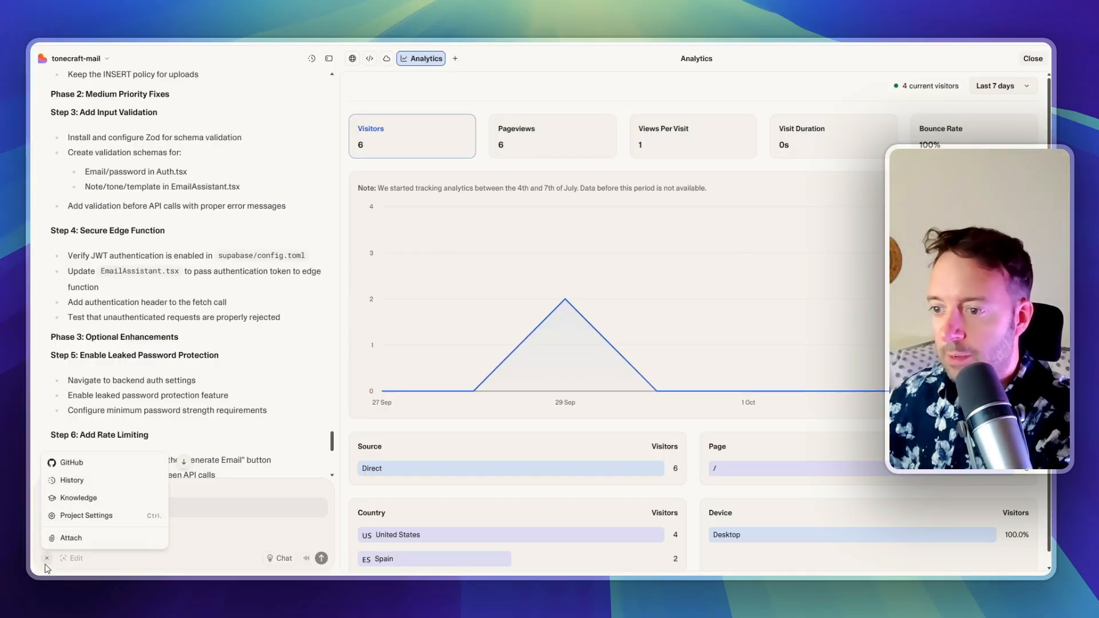
{"action": "mouse_move", "coordinate": [206, 537]}
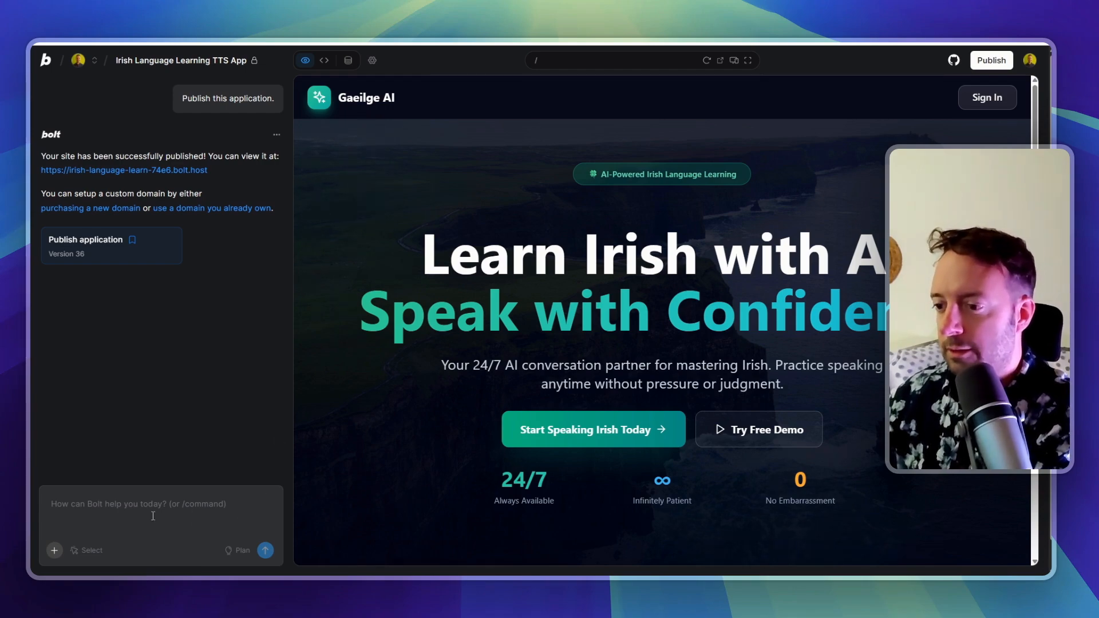
{"action": "mouse_move", "coordinate": [66, 542]}
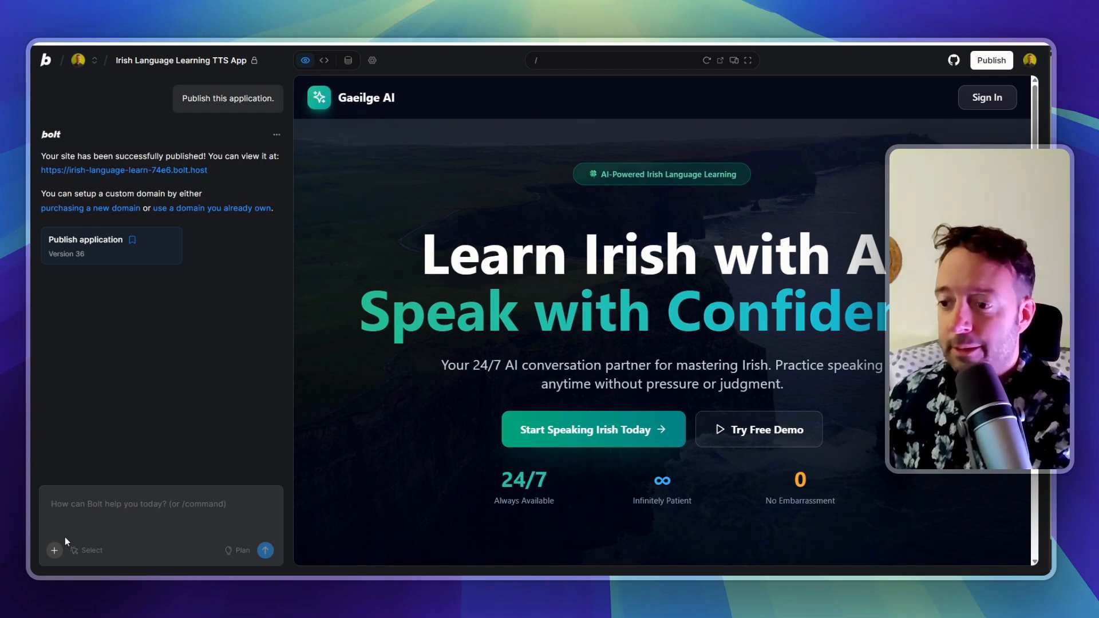
Check the chat's assistant choices, then scroll the Gaeilge AI preview to See It In Action
{"action": "left_click", "coordinate": [53, 550]}
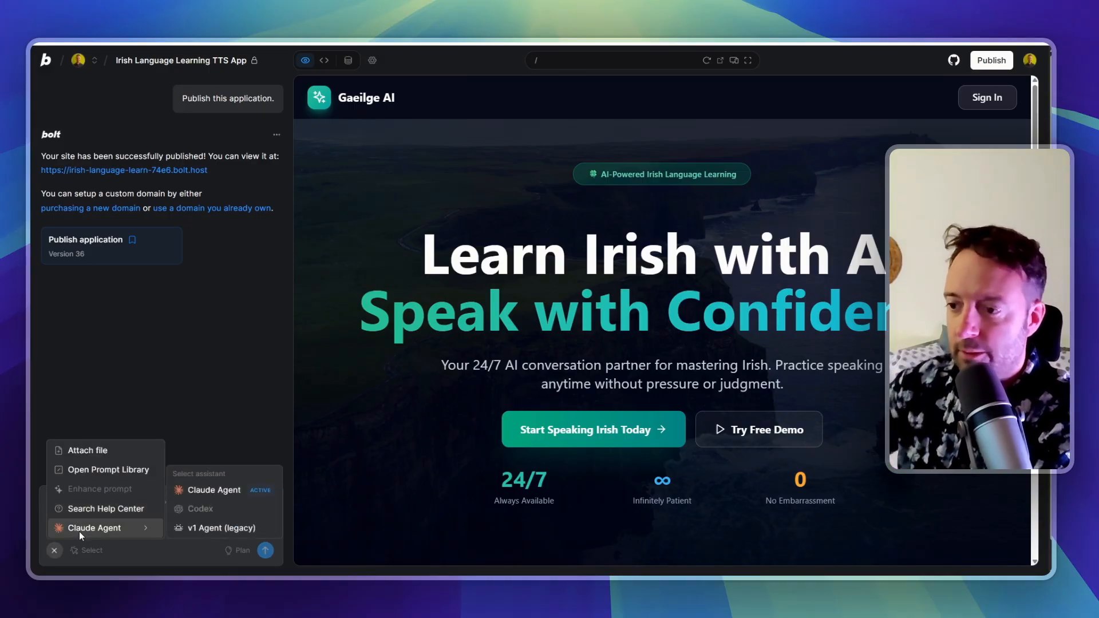
{"action": "mouse_move", "coordinate": [215, 490]}
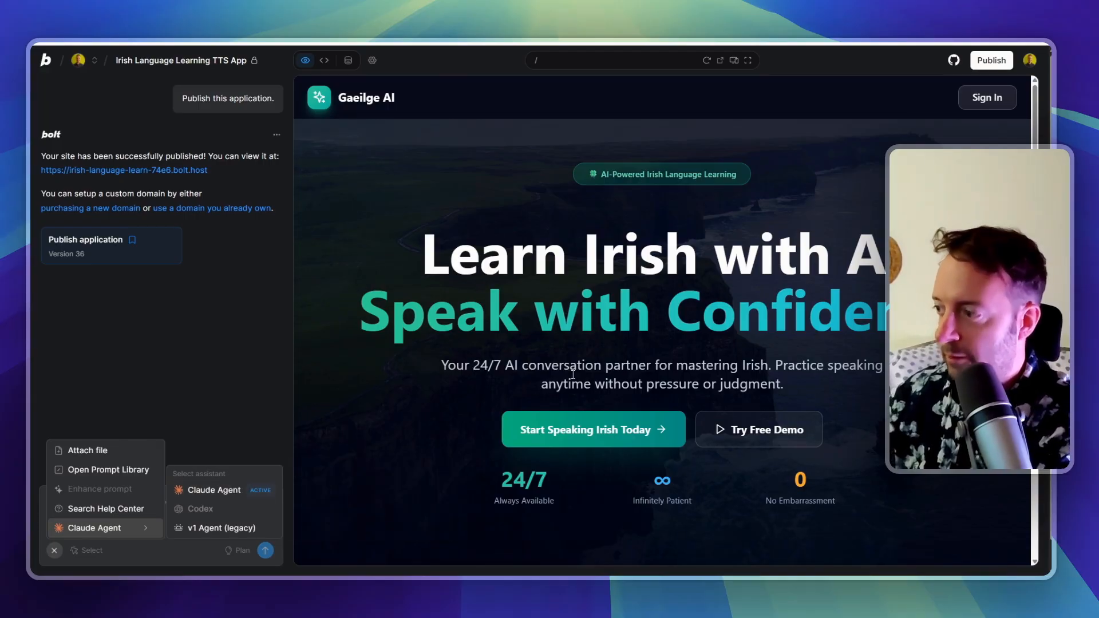
{"action": "mouse_move", "coordinate": [213, 498]}
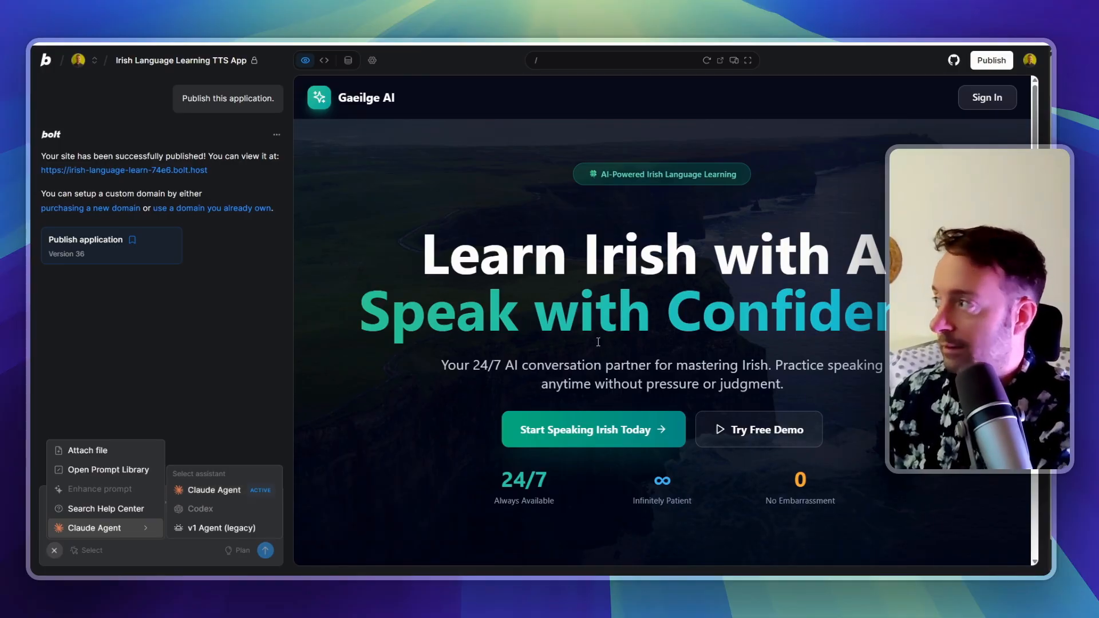
{"action": "mouse_move", "coordinate": [296, 434]}
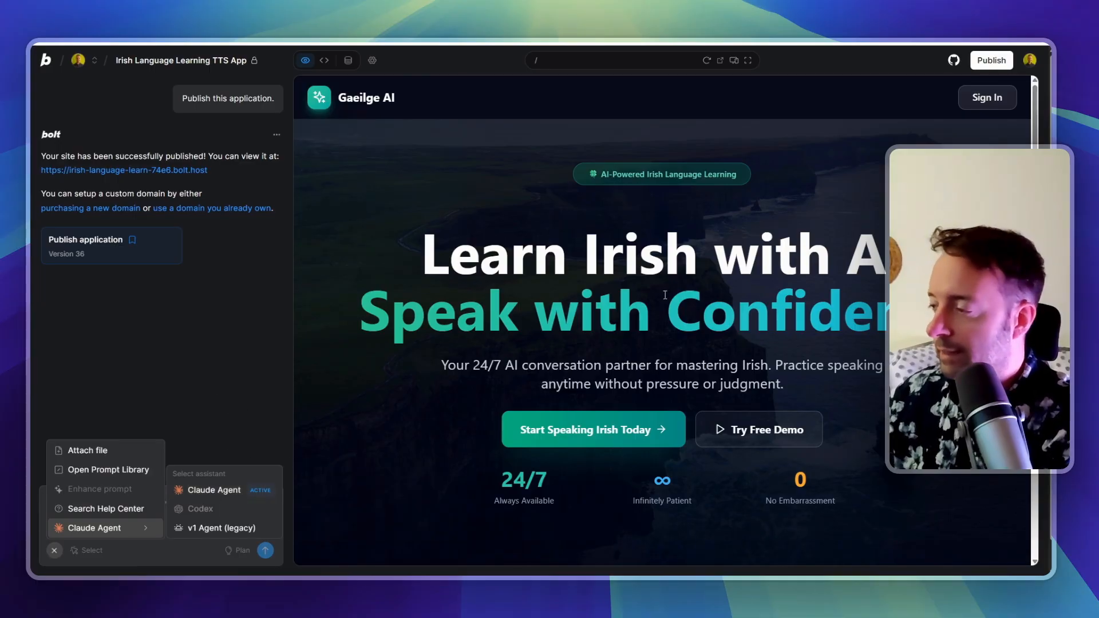
{"action": "scroll", "scroll_direction": "down", "scroll_amount": 3}
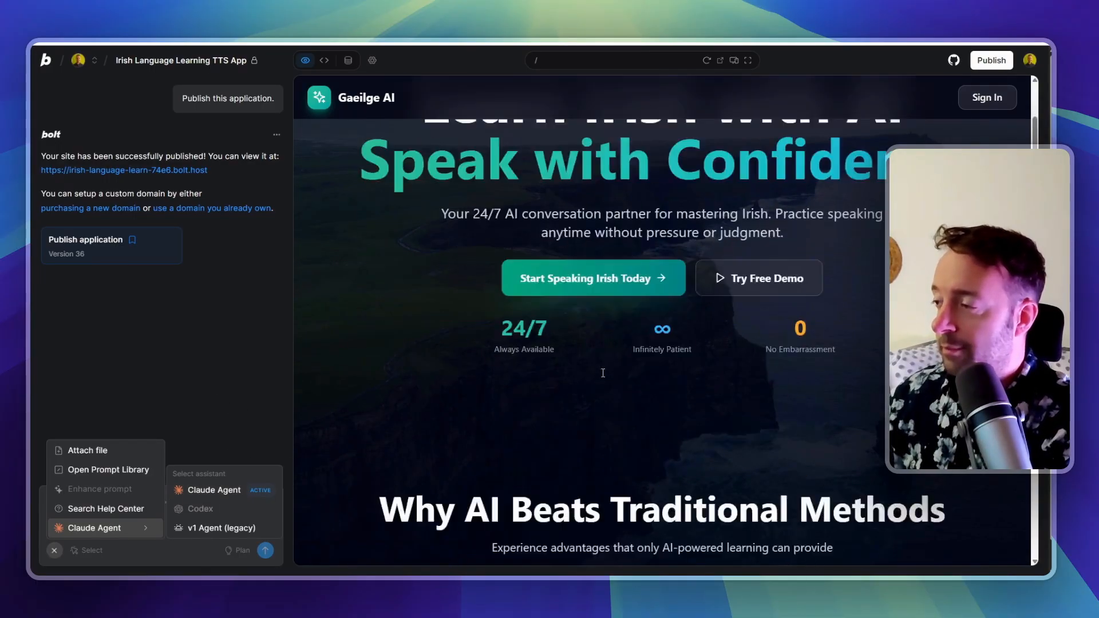
{"action": "scroll", "scroll_direction": "down", "scroll_amount": 3}
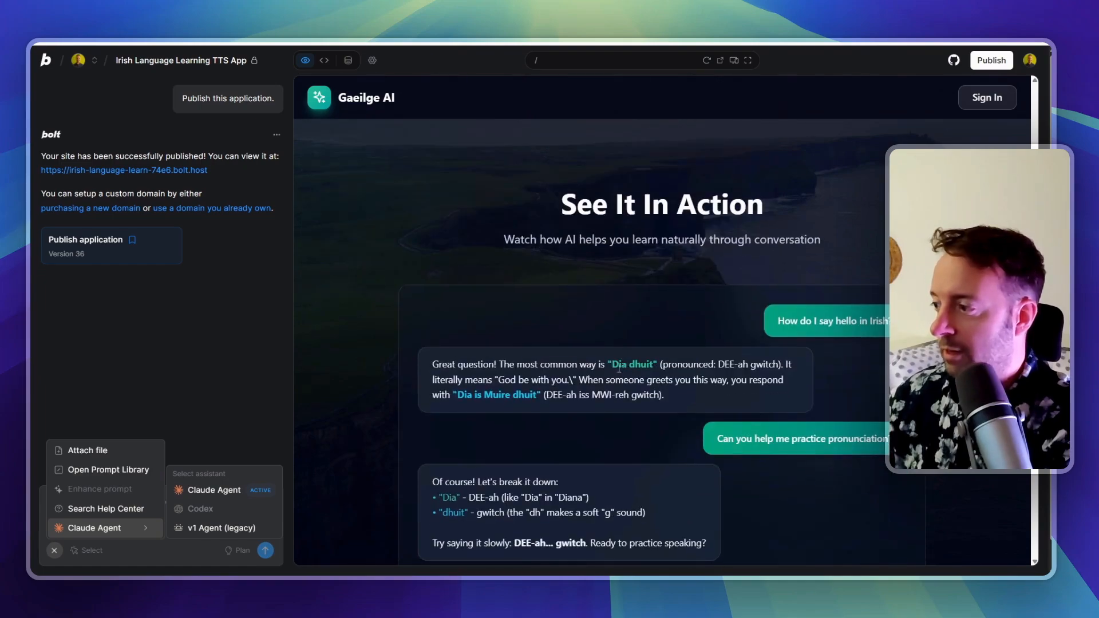
{"action": "scroll", "scroll_direction": "down", "scroll_amount": 3}
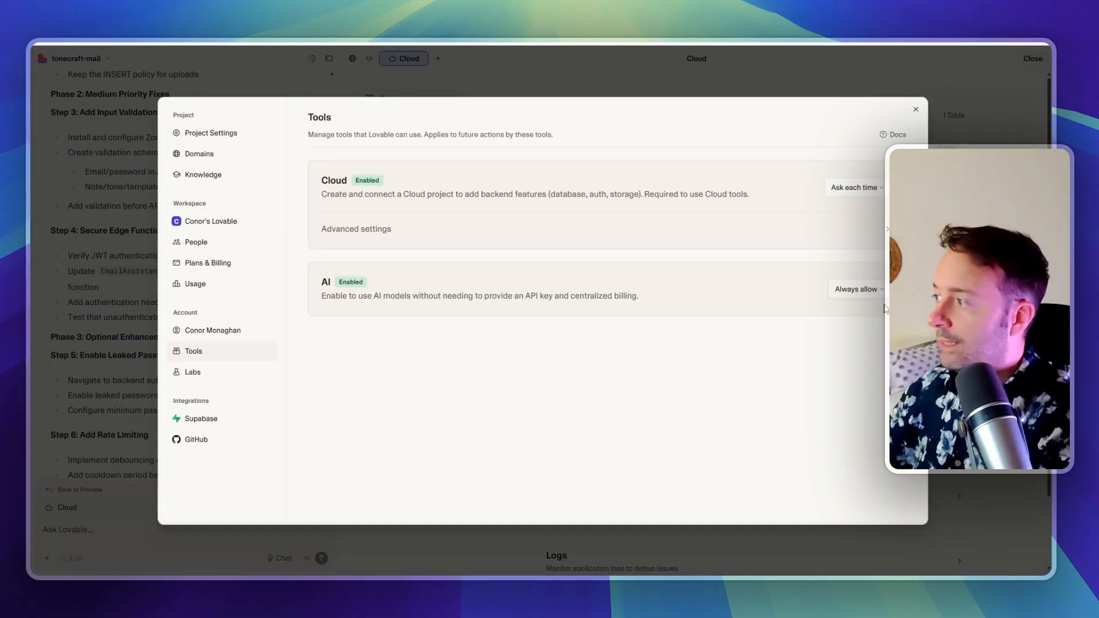
Confirm Cloud and AI tools are enabled, then show the Secrets page with LOVABLE_API_KEY
{"action": "left_click", "coordinate": [857, 289]}
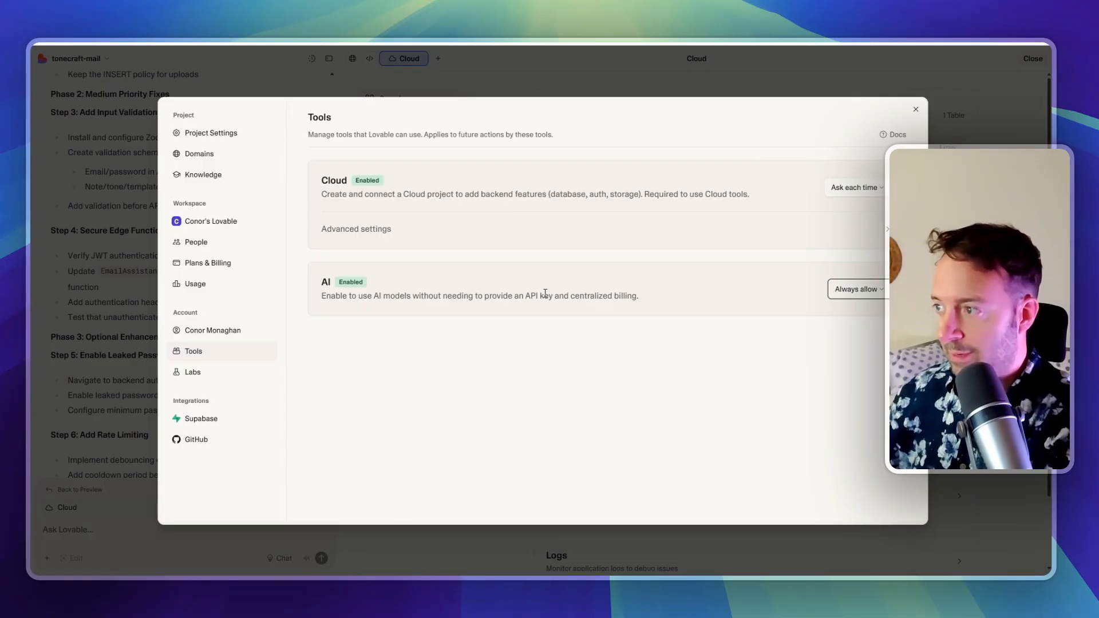
{"action": "mouse_move", "coordinate": [446, 347]}
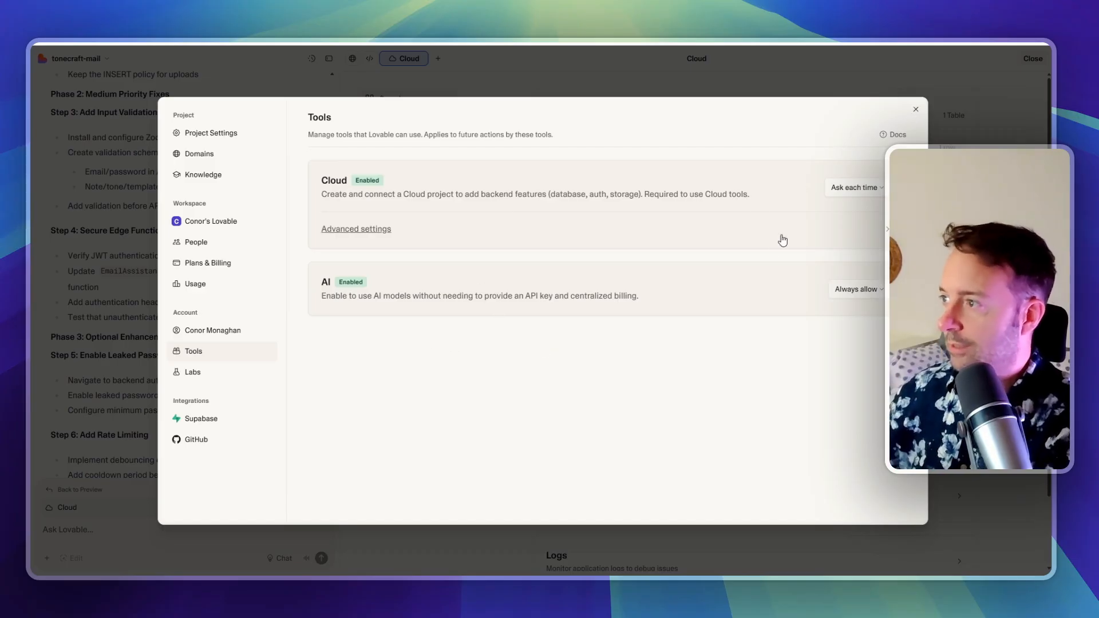
{"action": "left_click", "coordinate": [916, 108]}
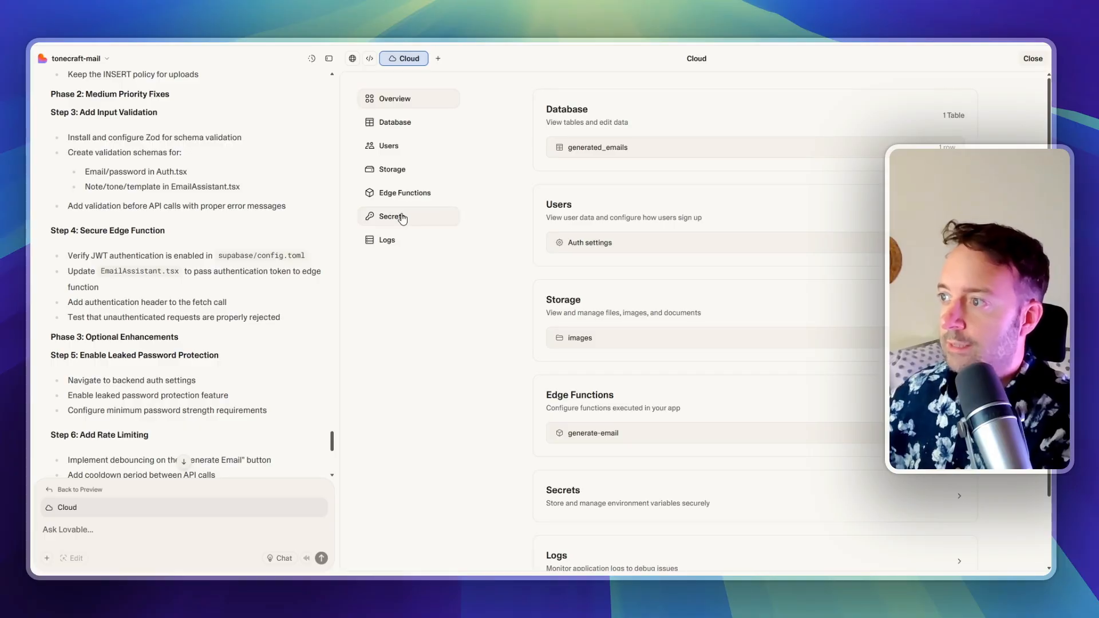
{"action": "left_click", "coordinate": [391, 216]}
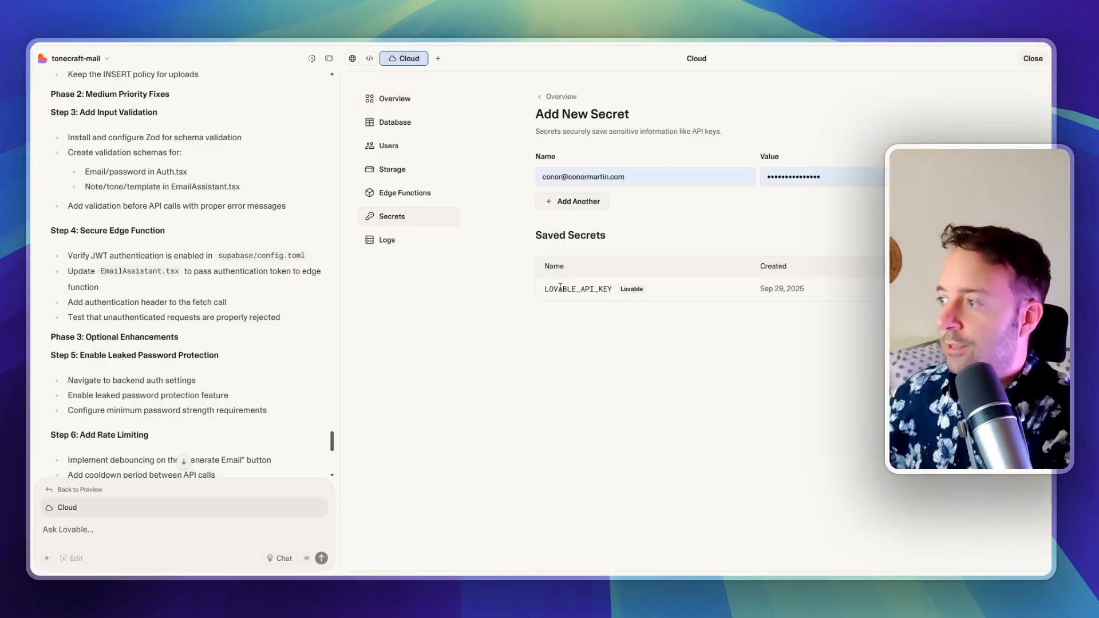
{"action": "mouse_move", "coordinate": [747, 353]}
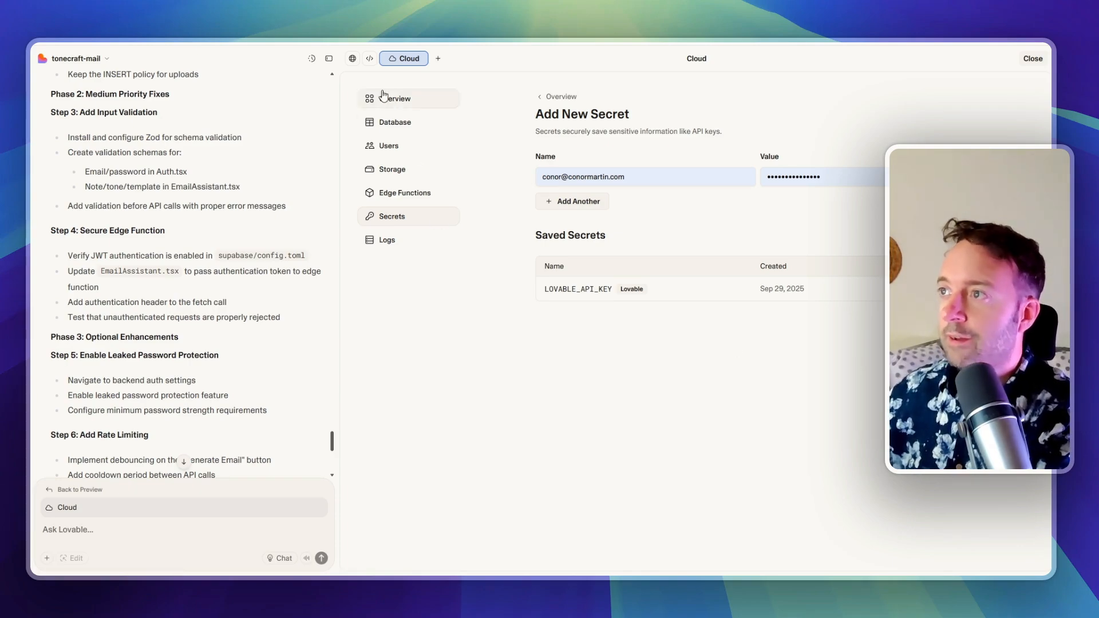
Show workspace Usage with $0.09 of the $25 Cloud balance used
{"action": "left_click", "coordinate": [369, 57]}
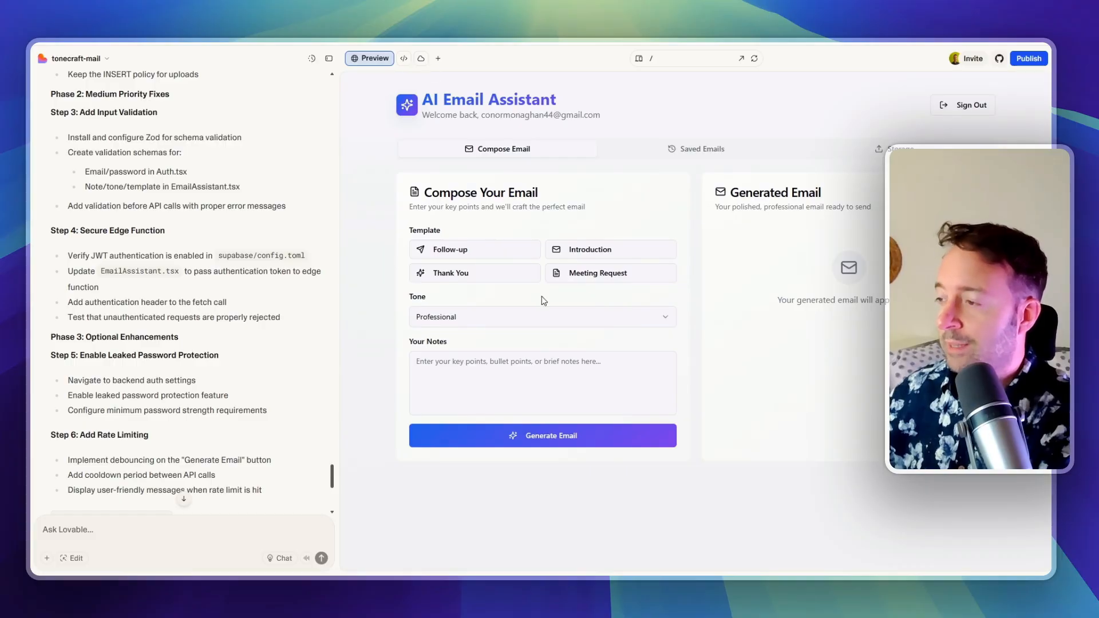
{"action": "left_click", "coordinate": [542, 382]}
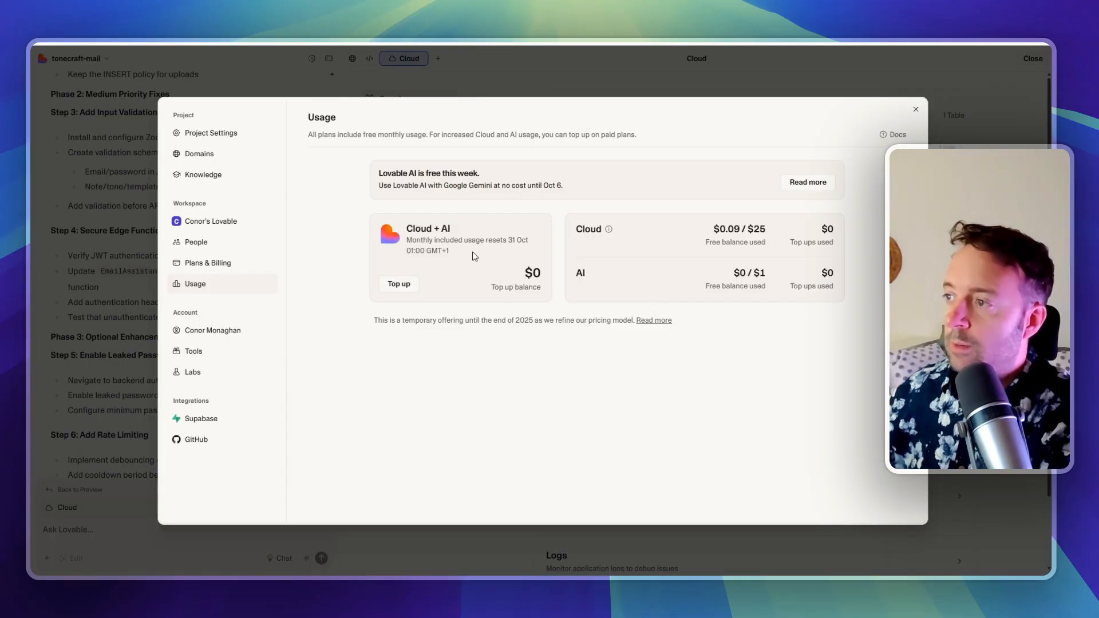
{"action": "mouse_move", "coordinate": [507, 213]}
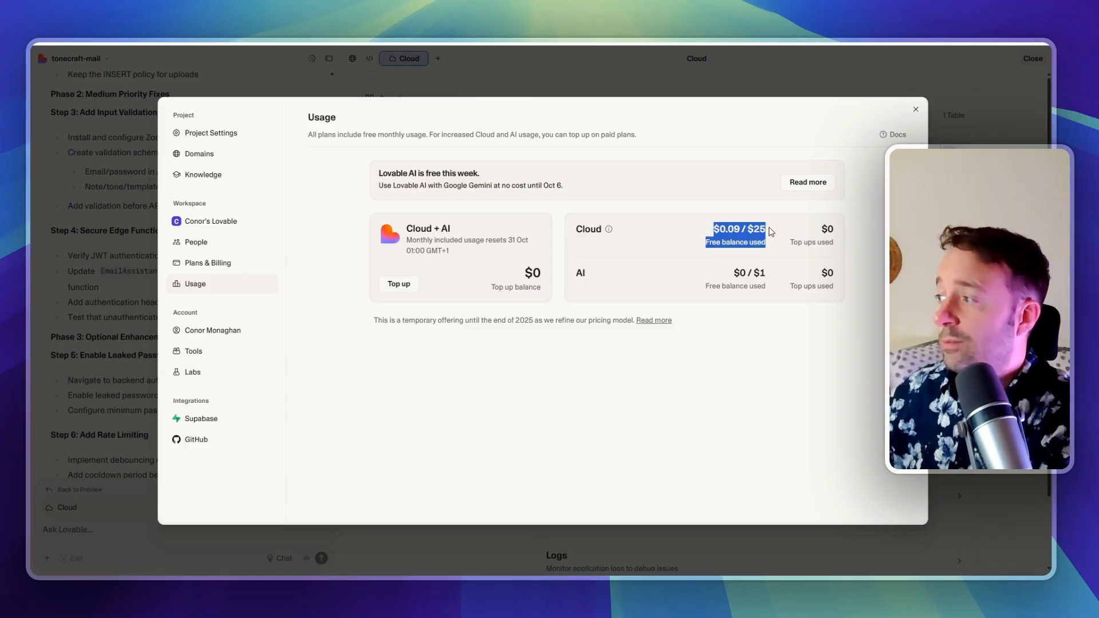
{"action": "mouse_move", "coordinate": [756, 256]}
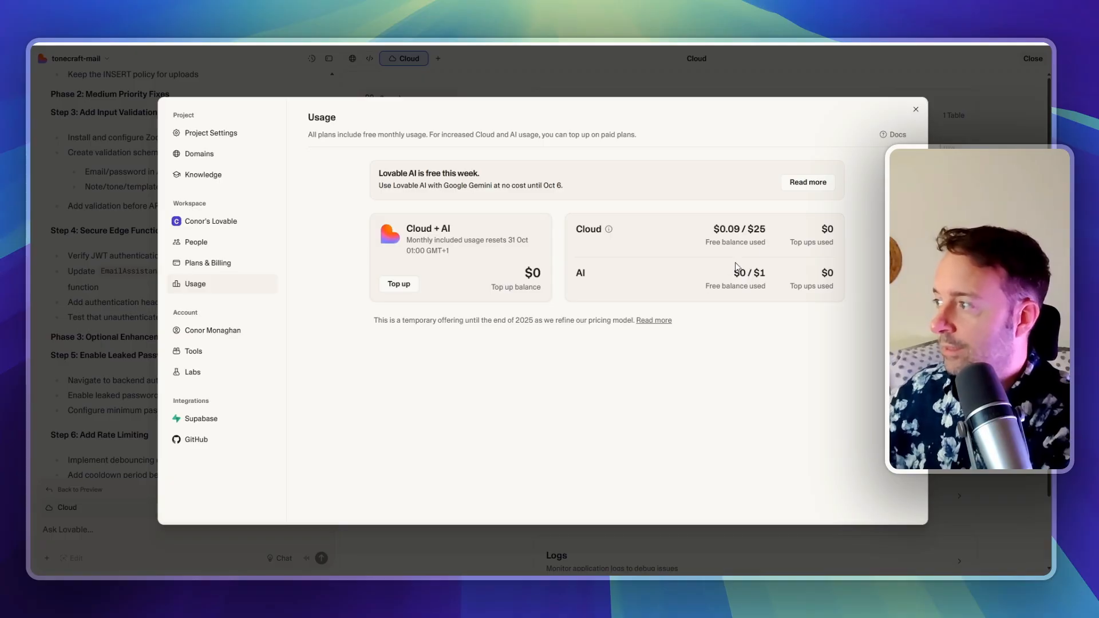
{"action": "left_click_drag", "start_coordinate": [491, 185], "coordinate": [565, 185]}
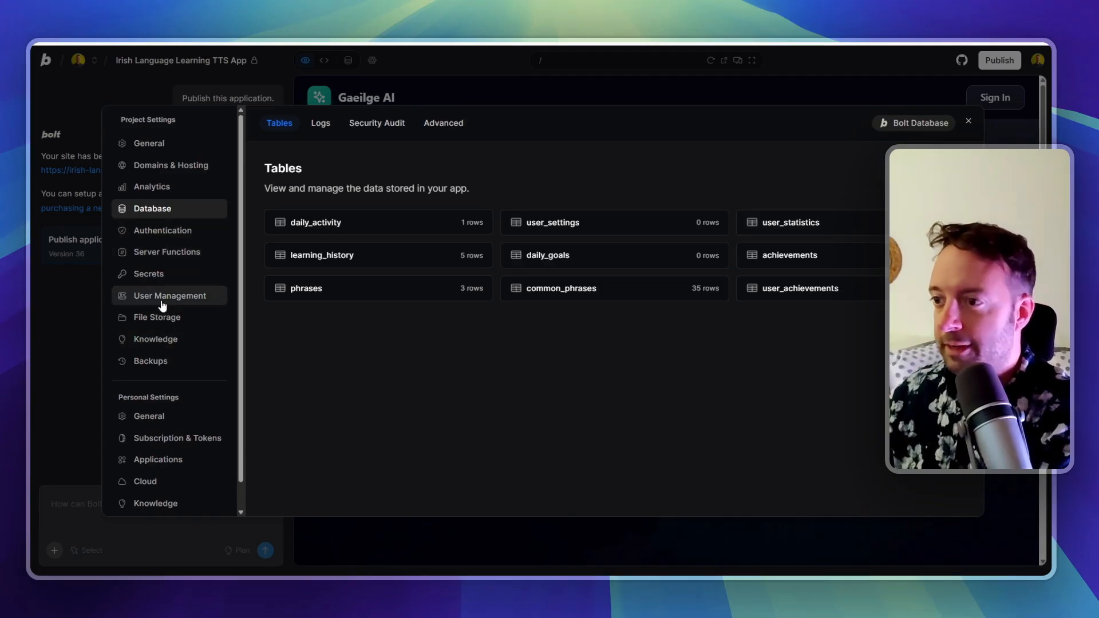
{"action": "mouse_move", "coordinate": [158, 236]}
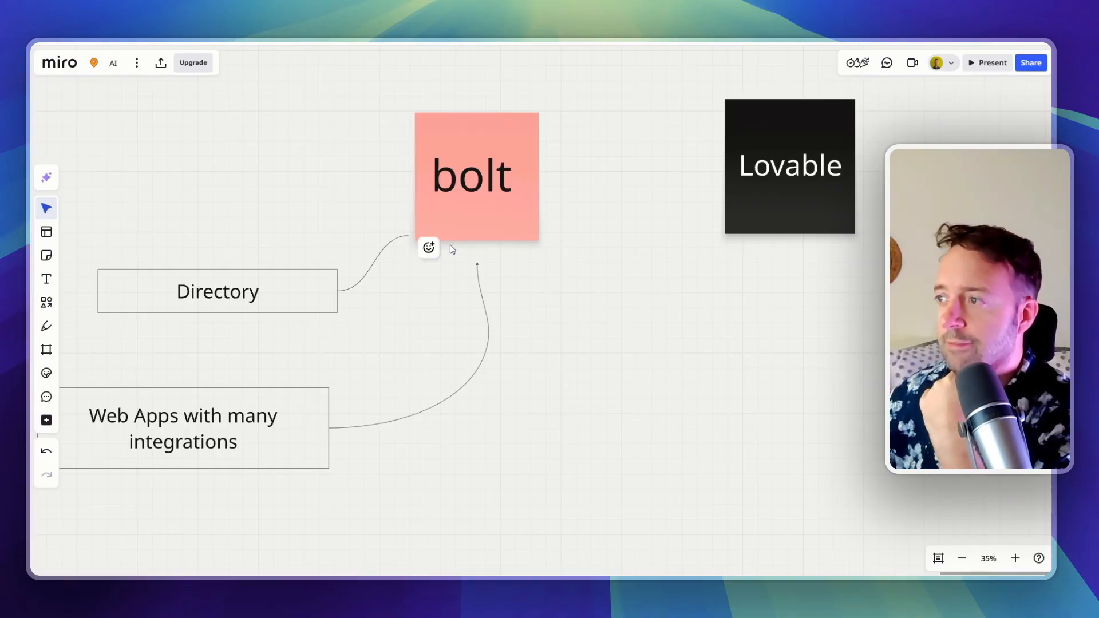
{"action": "mouse_move", "coordinate": [841, 201]}
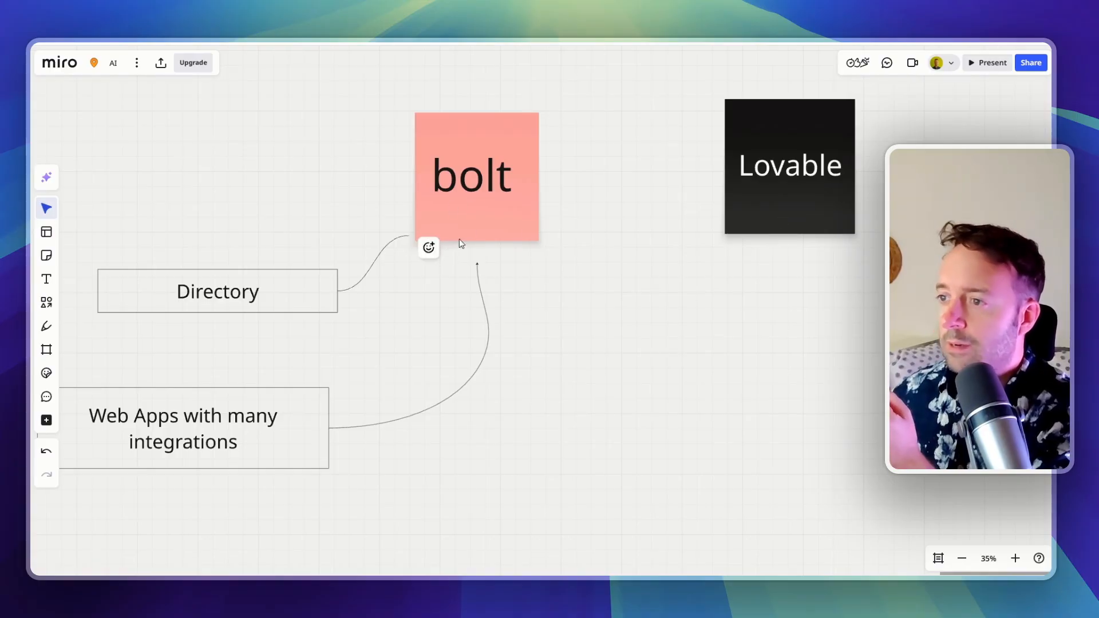
{"action": "mouse_move", "coordinate": [277, 292]}
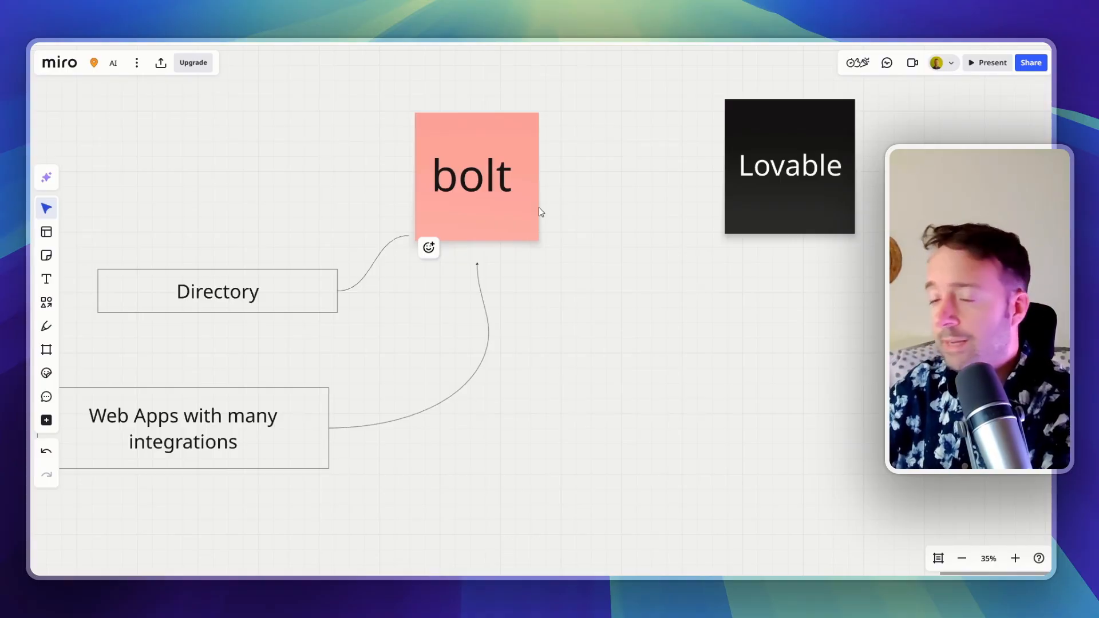
{"action": "mouse_move", "coordinate": [406, 238]}
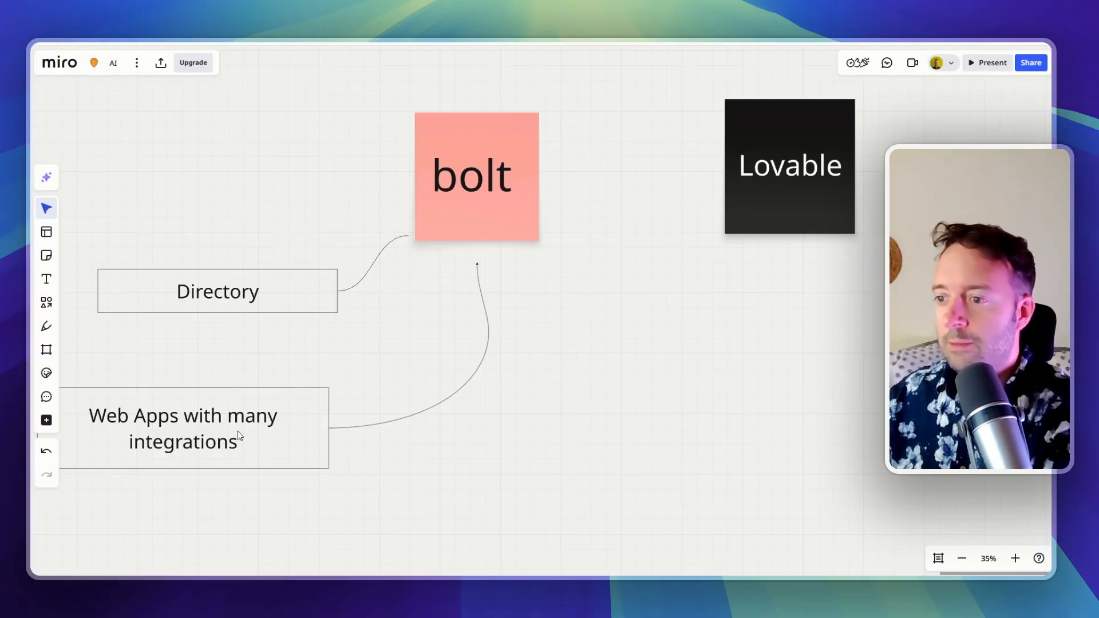
{"action": "mouse_move", "coordinate": [259, 447]}
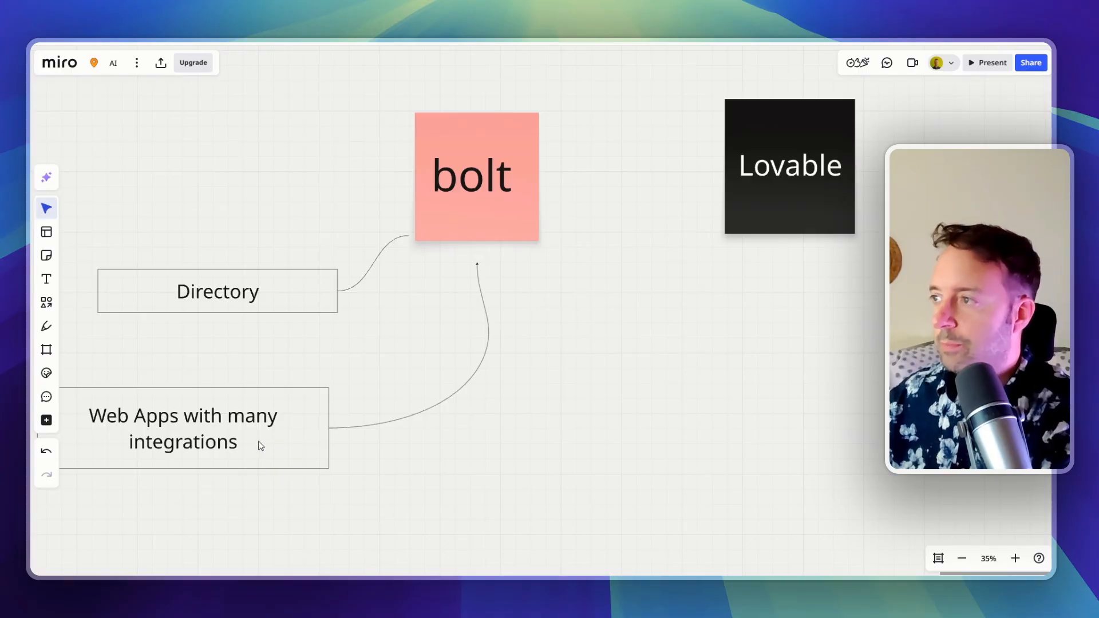
{"action": "mouse_move", "coordinate": [804, 332]}
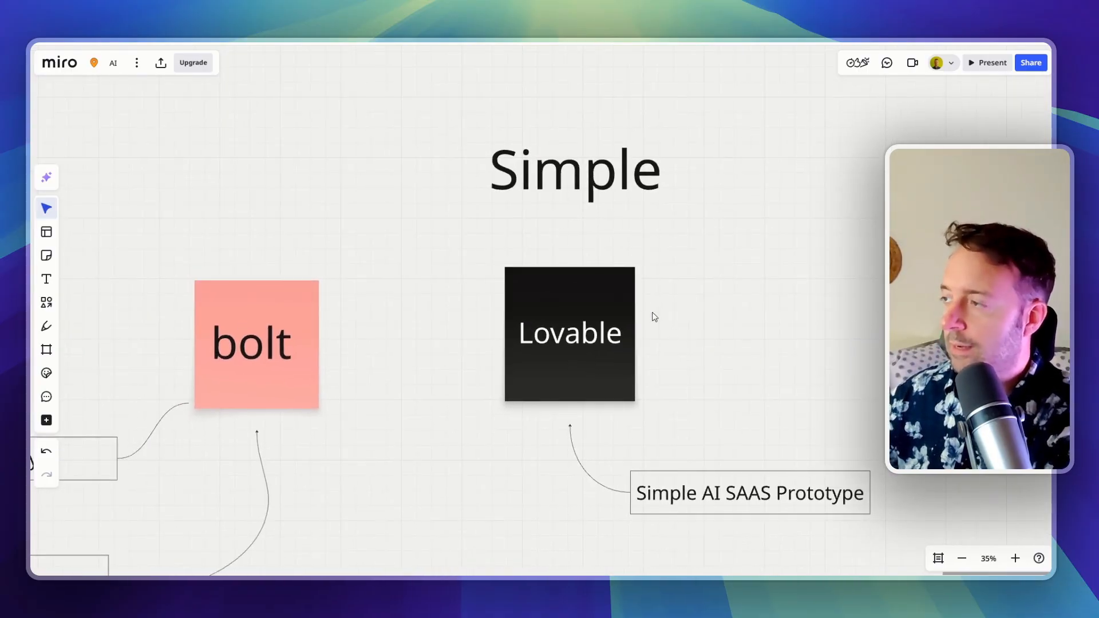
Duplicate the Simple heading and retype it as Complex above bolt
{"action": "left_click", "coordinate": [576, 170]}
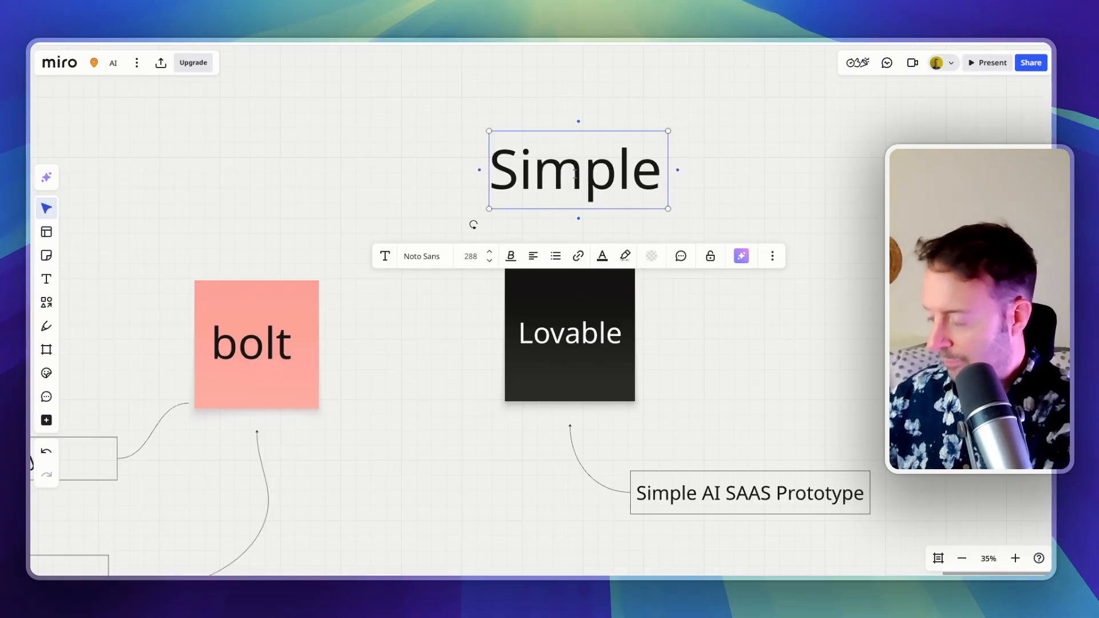
{"action": "type", "text": "Complex"}
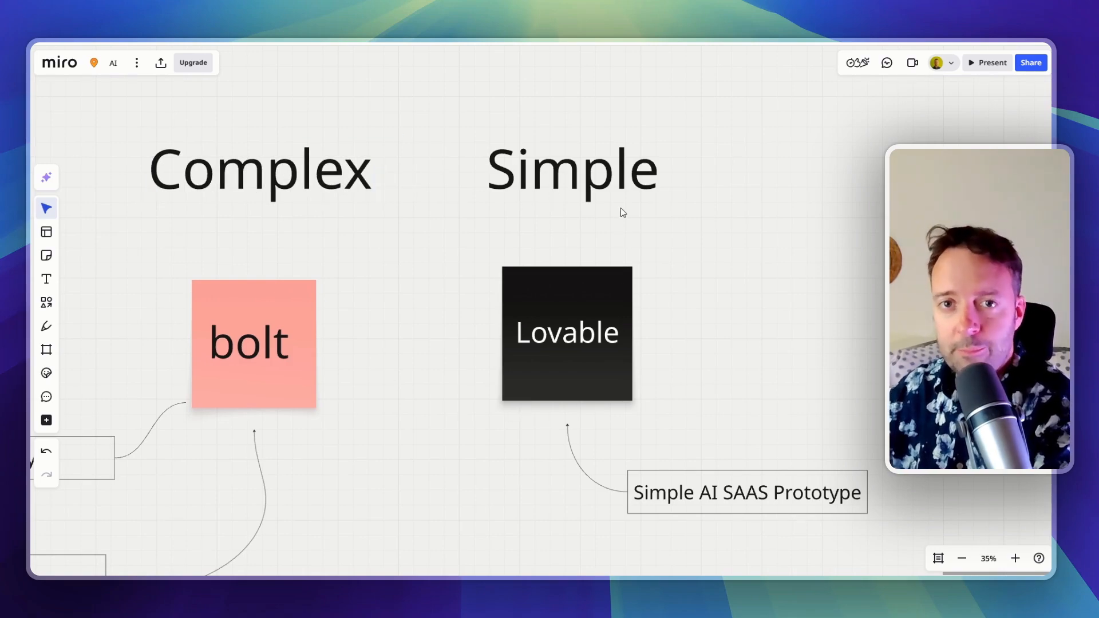
{"action": "mouse_move", "coordinate": [681, 332]}
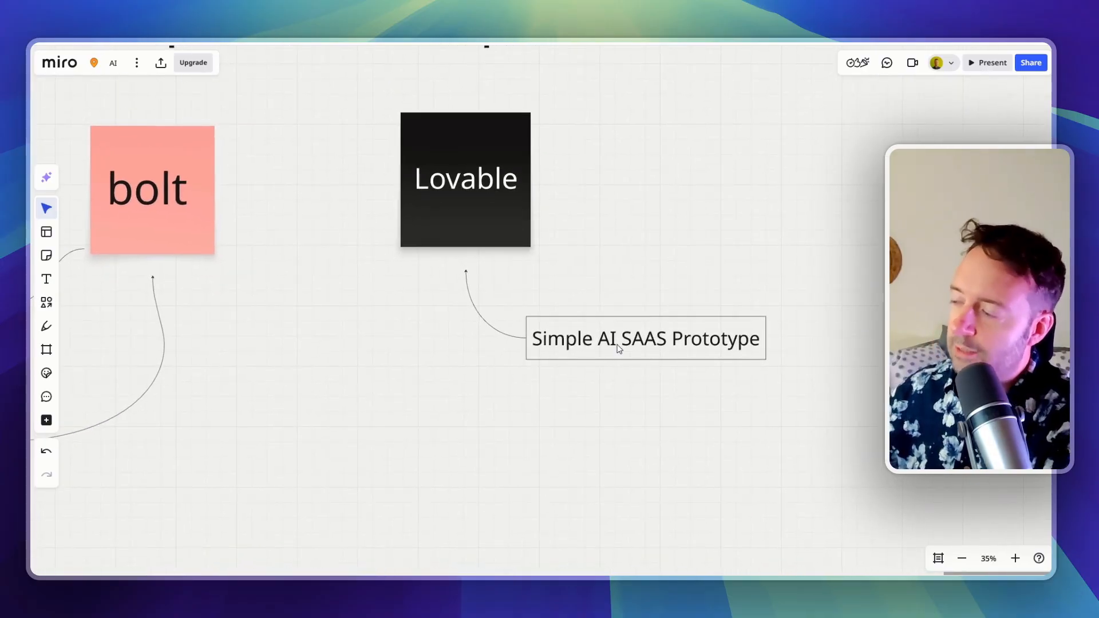
{"action": "mouse_move", "coordinate": [616, 364]}
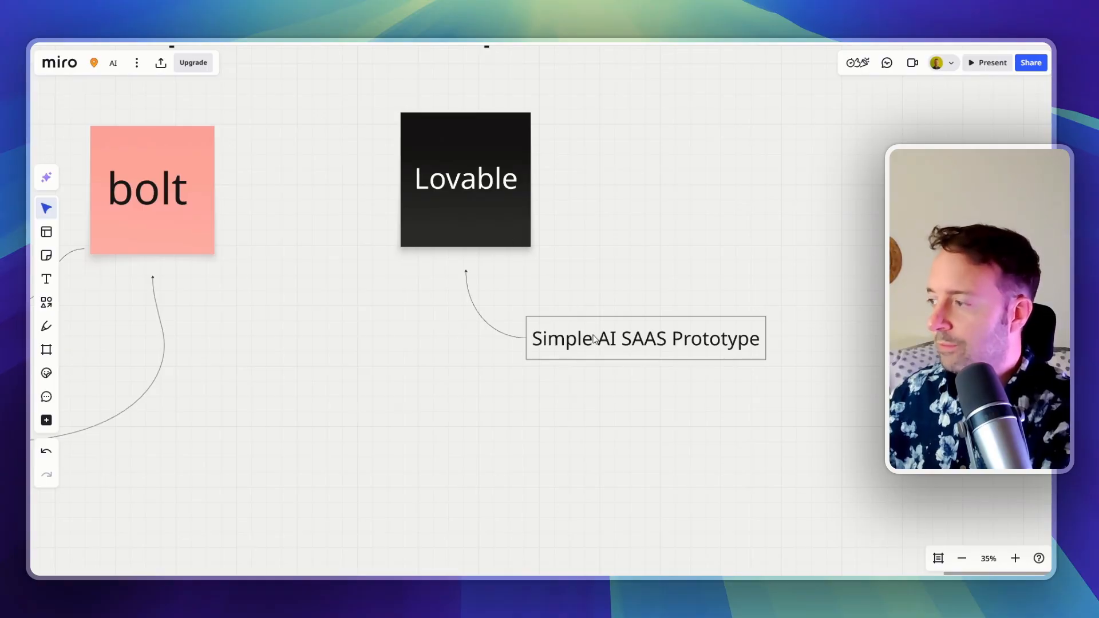
{"action": "mouse_move", "coordinate": [602, 352]}
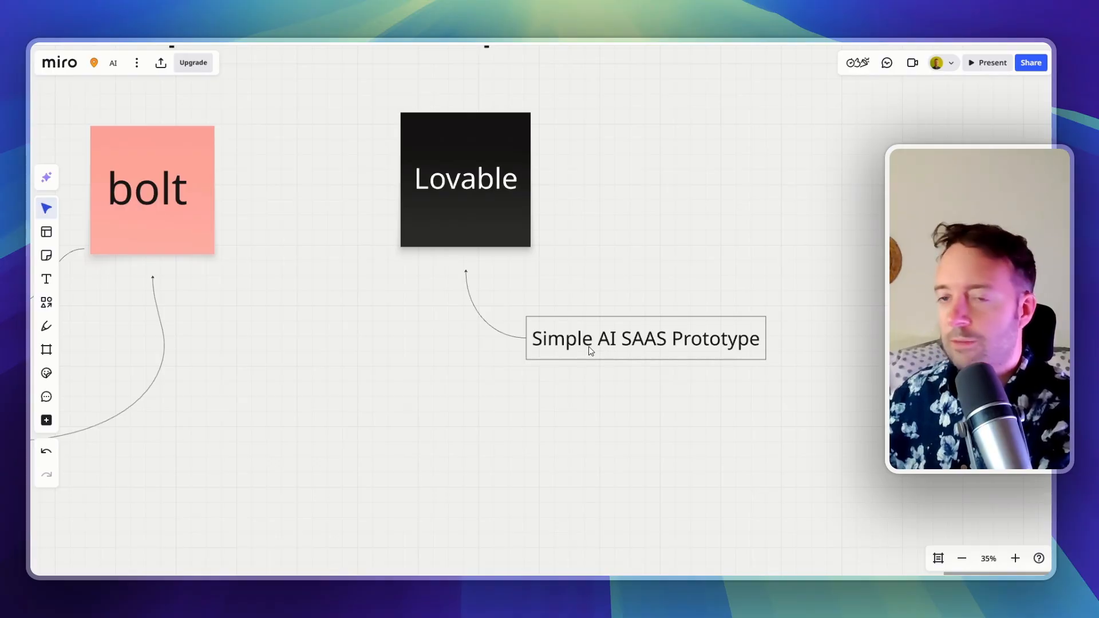
{"action": "mouse_move", "coordinate": [513, 346]}
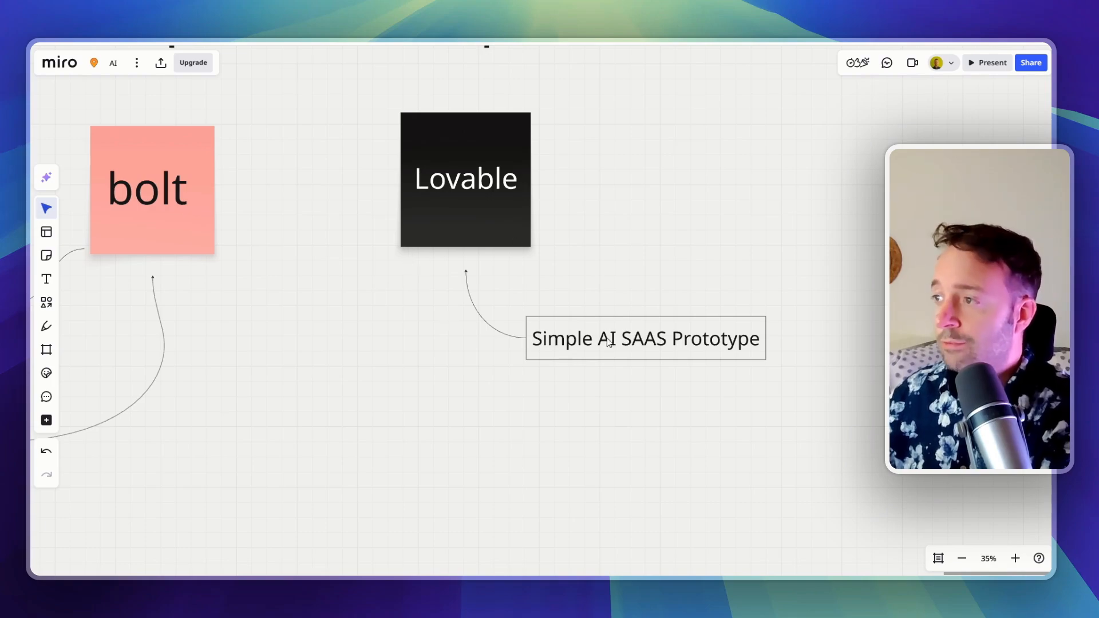
{"action": "mouse_move", "coordinate": [630, 348]}
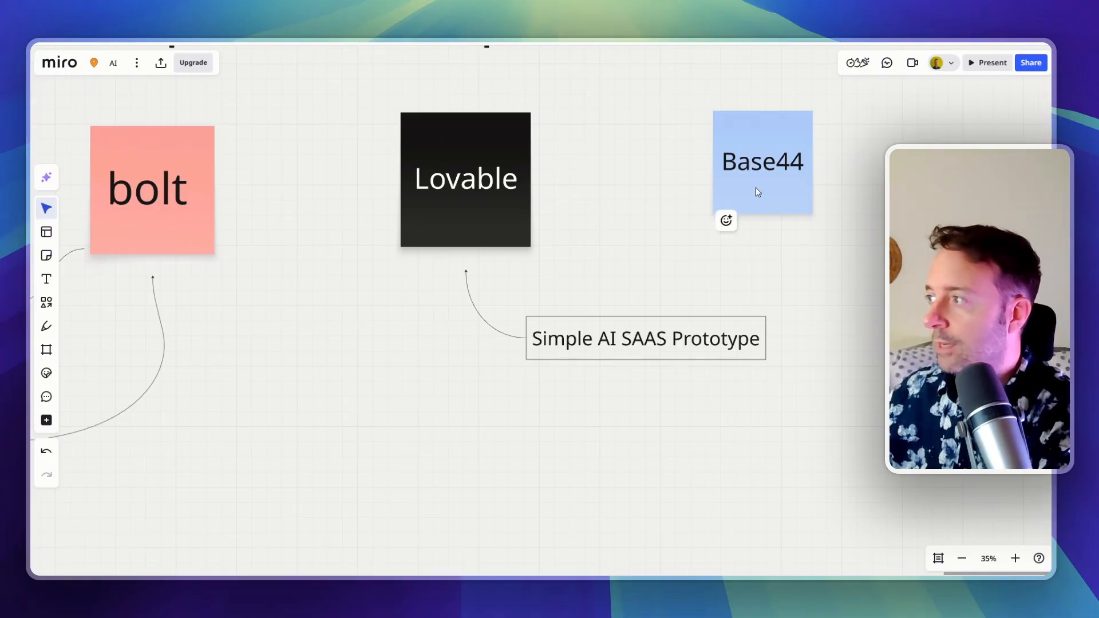
{"action": "mouse_move", "coordinate": [765, 165]}
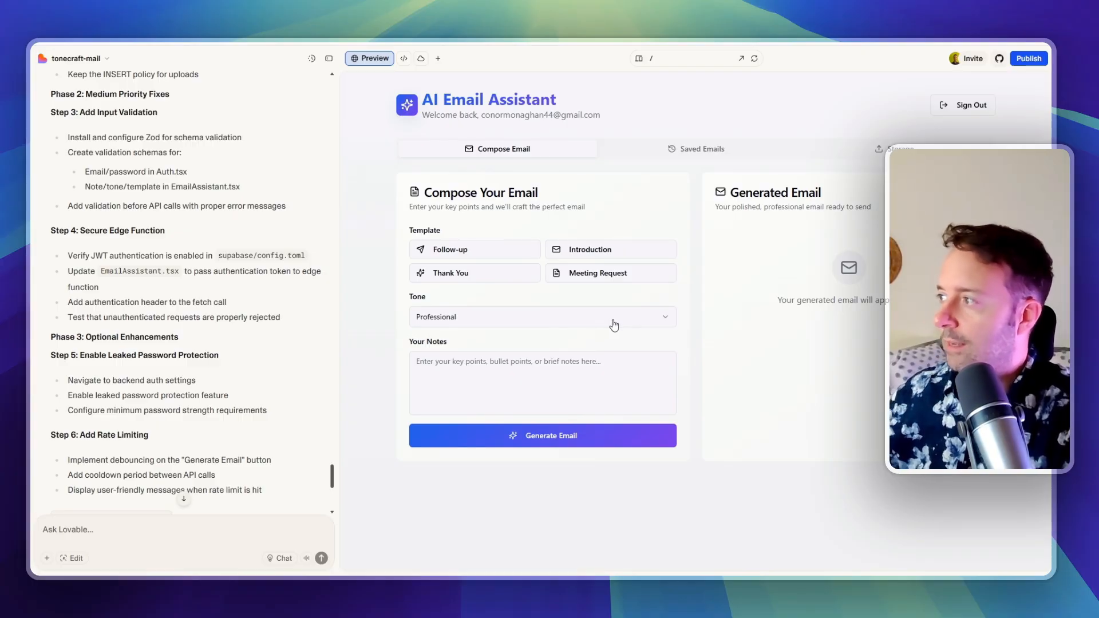
Generate an Introduction email about meeting a new team from a short note
{"action": "left_click", "coordinate": [610, 250]}
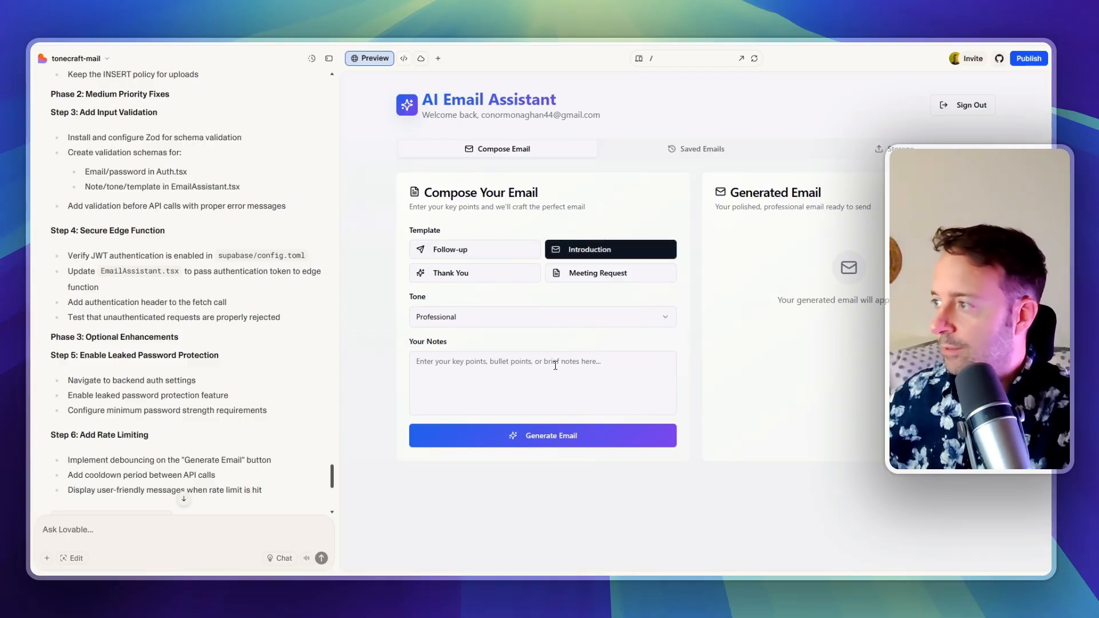
{"action": "left_click", "coordinate": [556, 383]}
{"action": "type", "text": "intro to my new tea"}
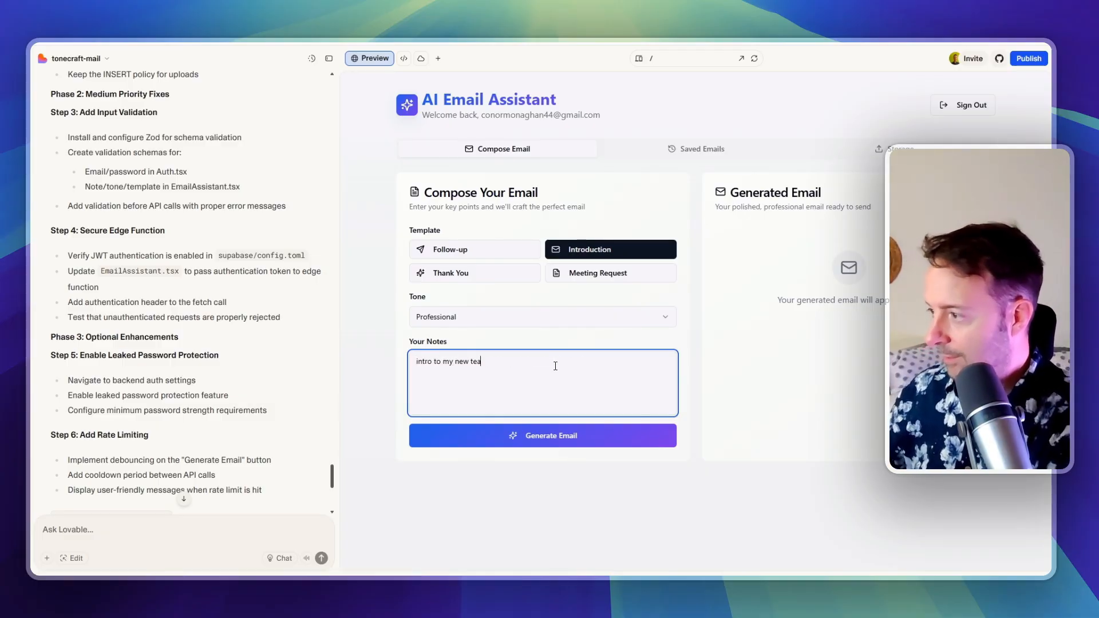
{"action": "left_click", "coordinate": [542, 435]}
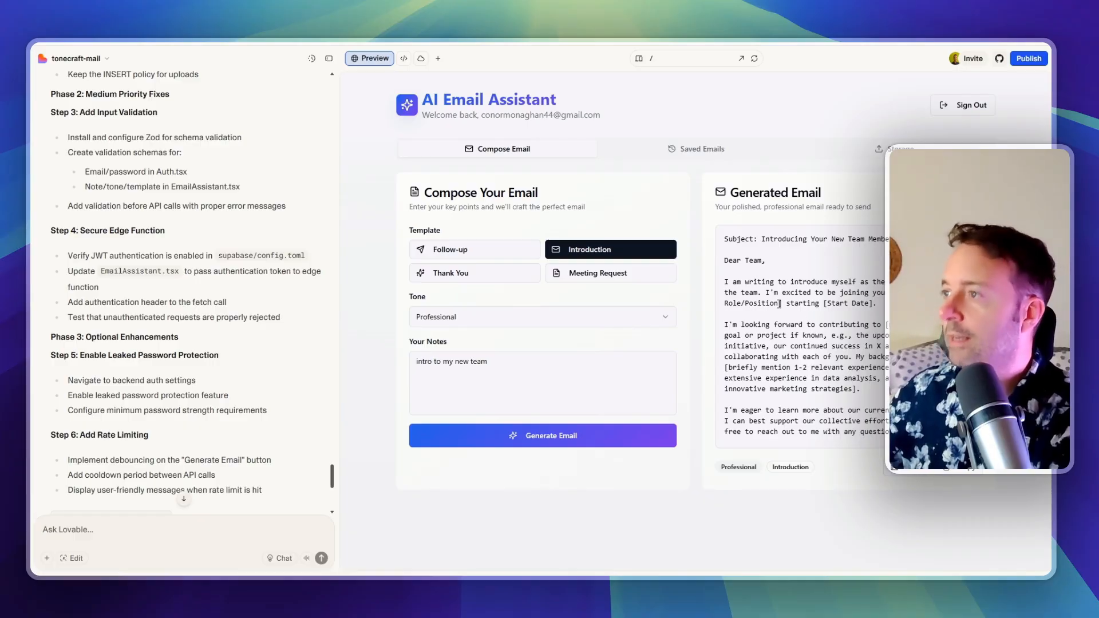
{"action": "mouse_move", "coordinate": [159, 525]}
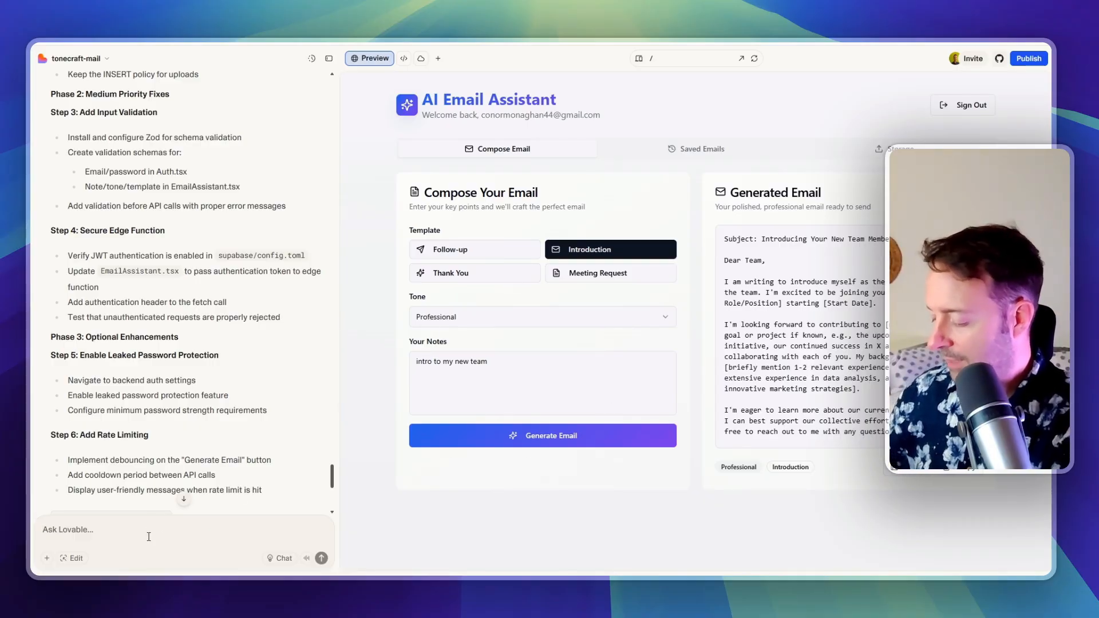
Ask 'give me an iframe to embed this tool into my wordpress website' and select the returned code
{"action": "type", "text": "give me an iframe to embed this tool into my wordpress website"}
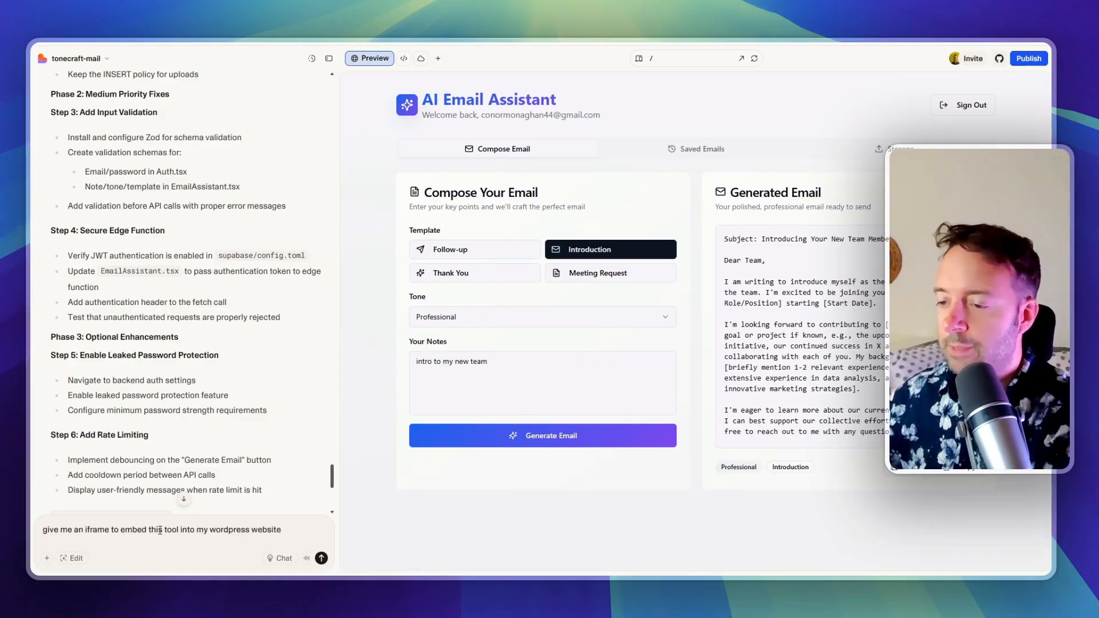
{"action": "left_click", "coordinate": [320, 559]}
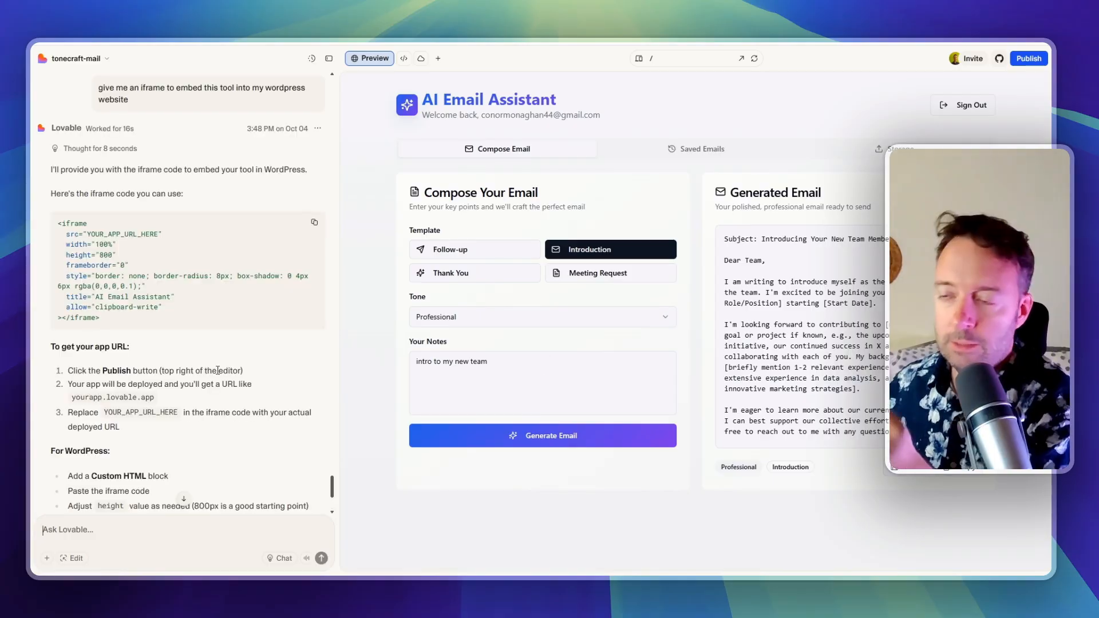
{"action": "left_click_drag", "start_coordinate": [58, 223], "coordinate": [99, 317]}
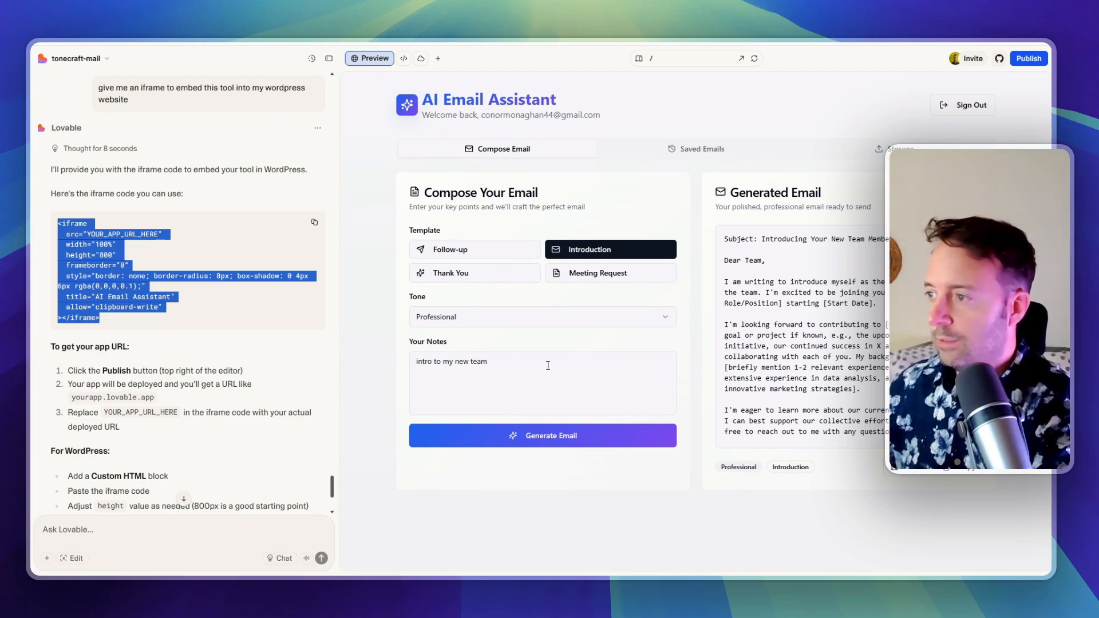
{"action": "mouse_move", "coordinate": [666, 341]}
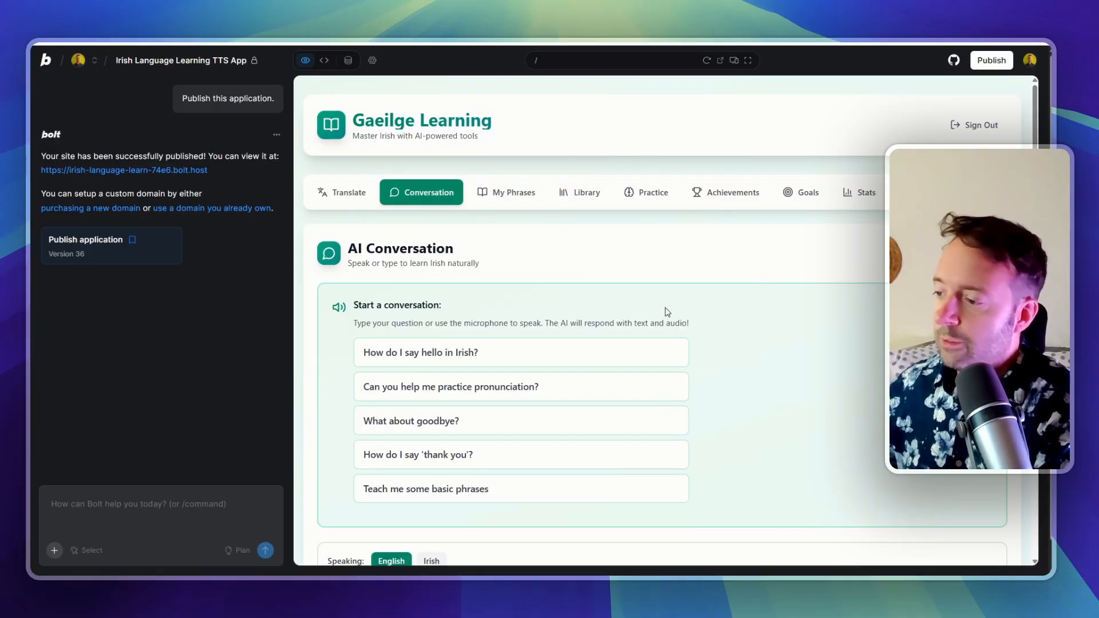
Scroll the Conversation page, then switch to the Practice flashcards starting with 'Slán'
{"action": "scroll", "scroll_direction": "down", "scroll_amount": 3}
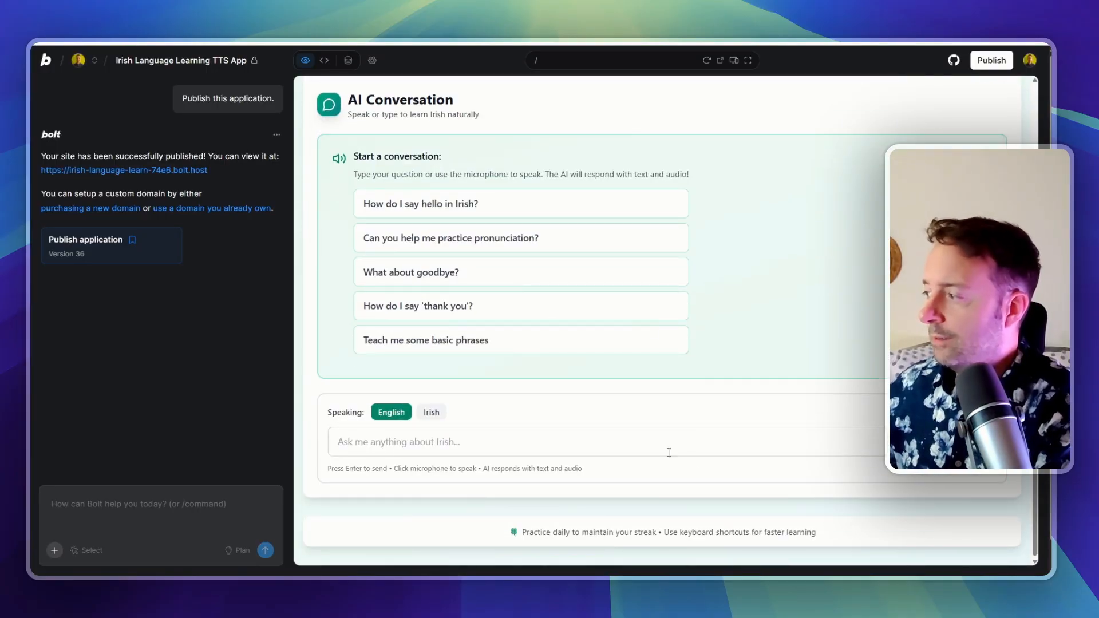
{"action": "mouse_move", "coordinate": [613, 474]}
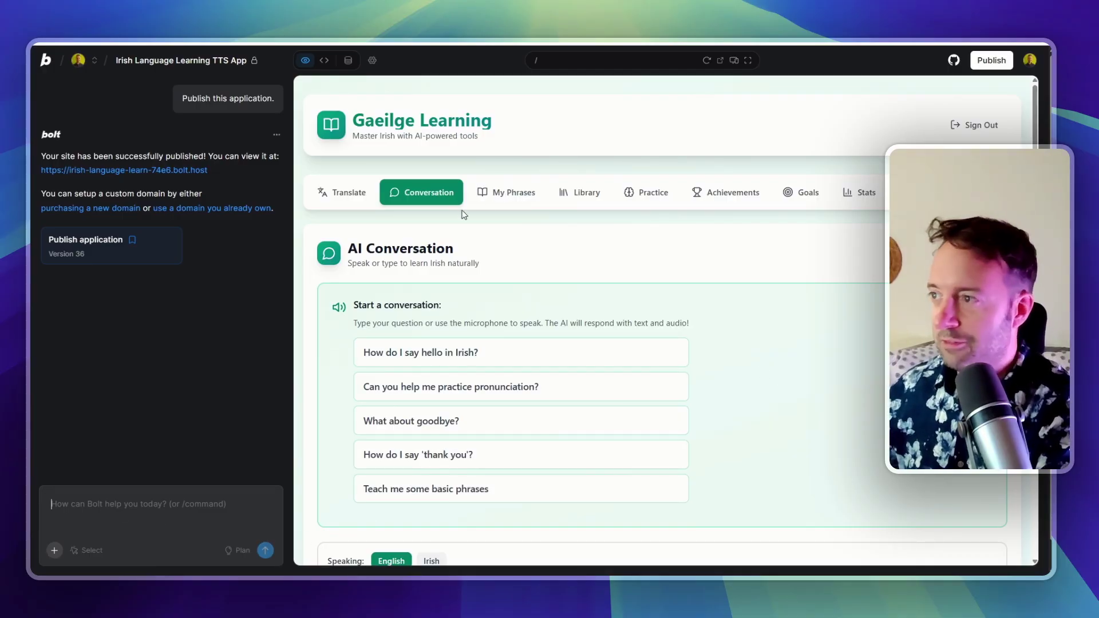
{"action": "left_click", "coordinate": [653, 192]}
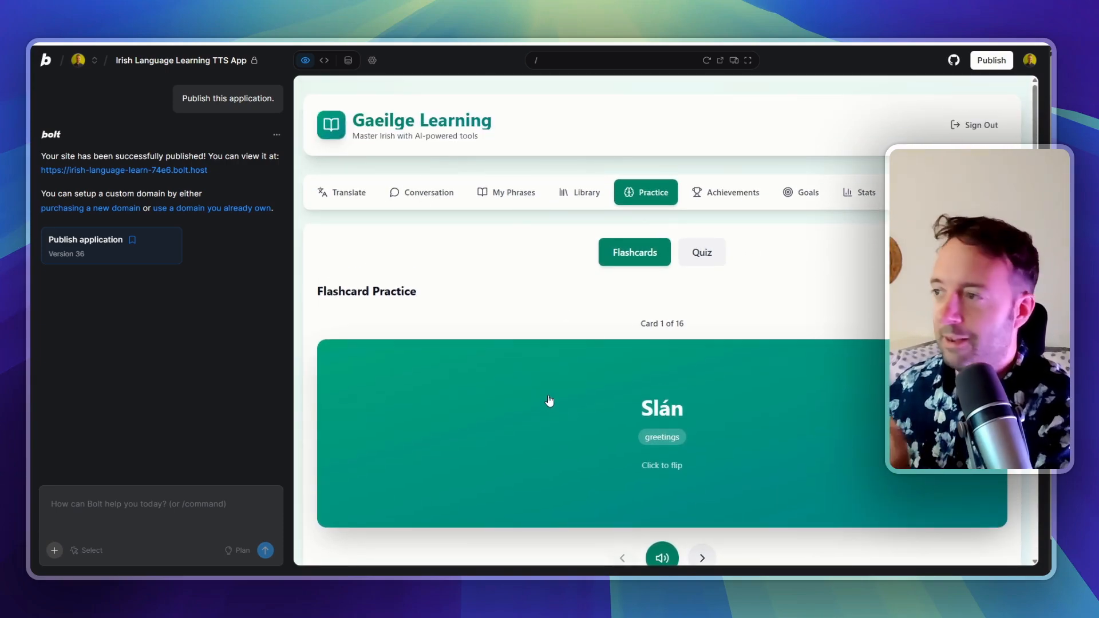
{"action": "mouse_move", "coordinate": [395, 228]}
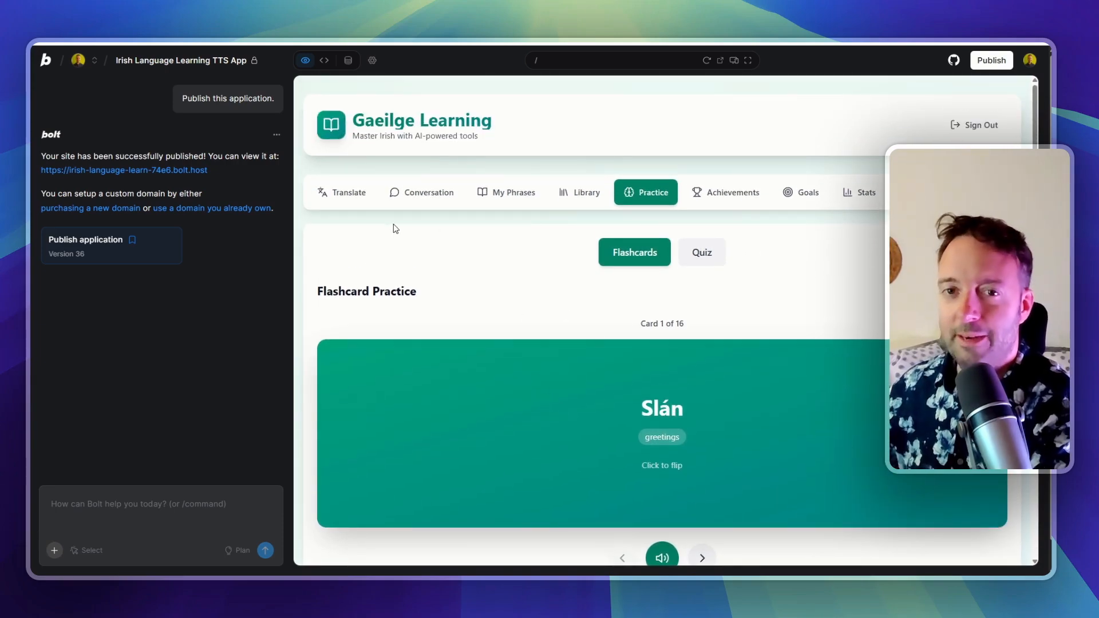